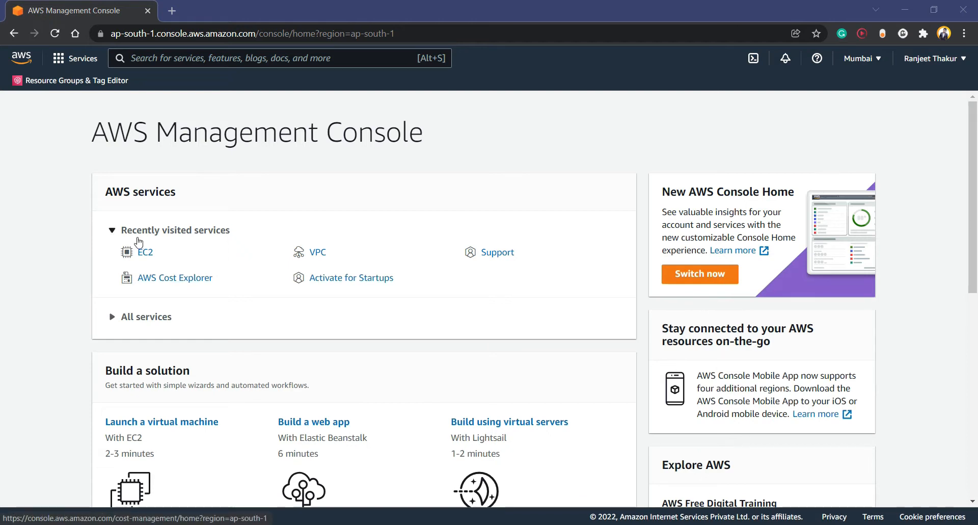
- From EC2 Instances, launch a new instance with the Amazon Linux 2 (Kernel 5.10) AMI on t2.micro
left_click(144, 252)
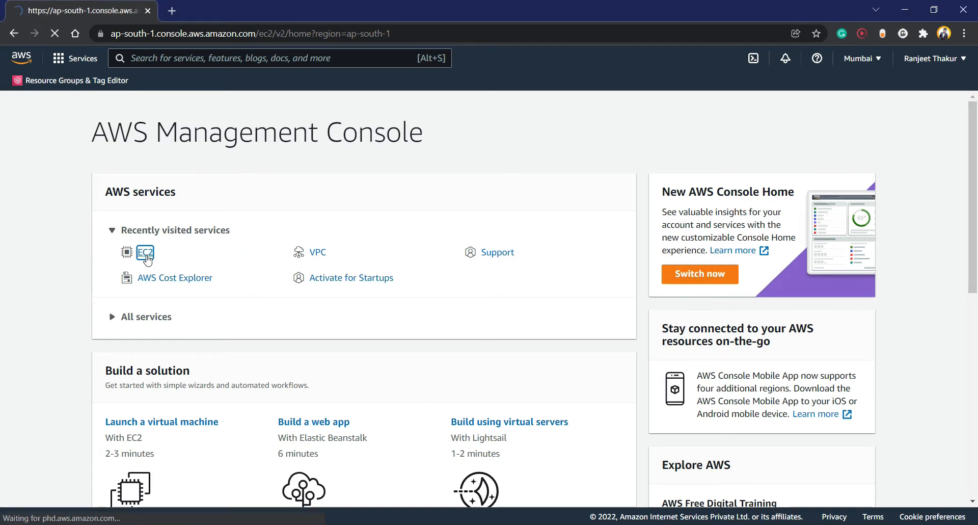
left_click(144, 252)
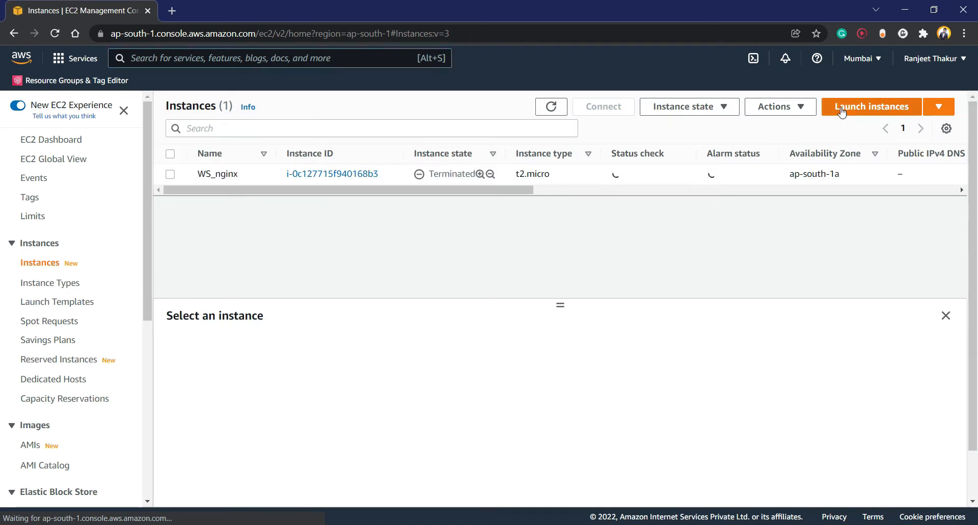
left_click(870, 106)
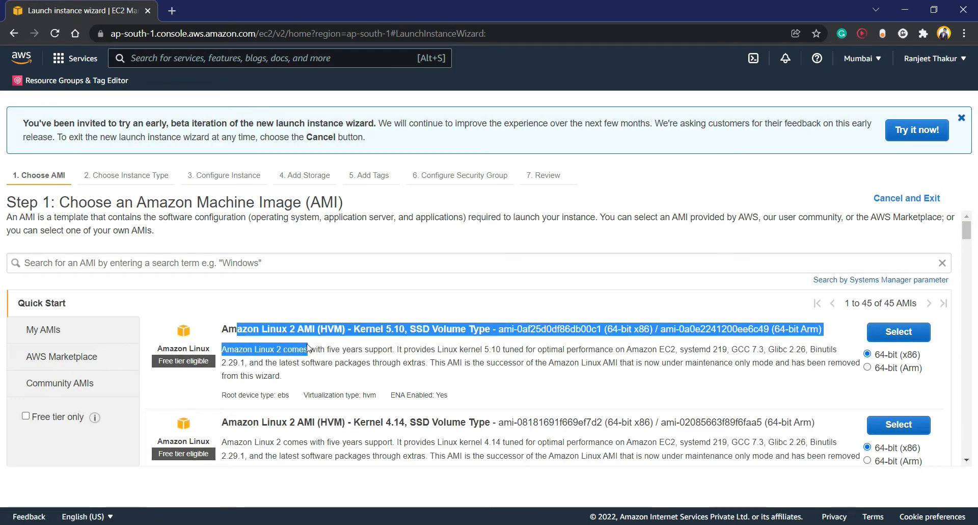
left_click(897, 331)
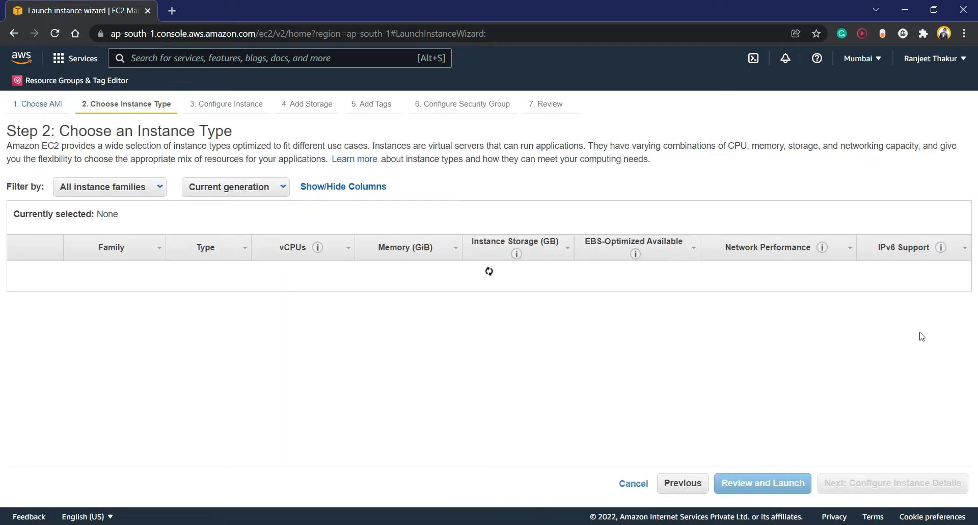
left_click(19, 302)
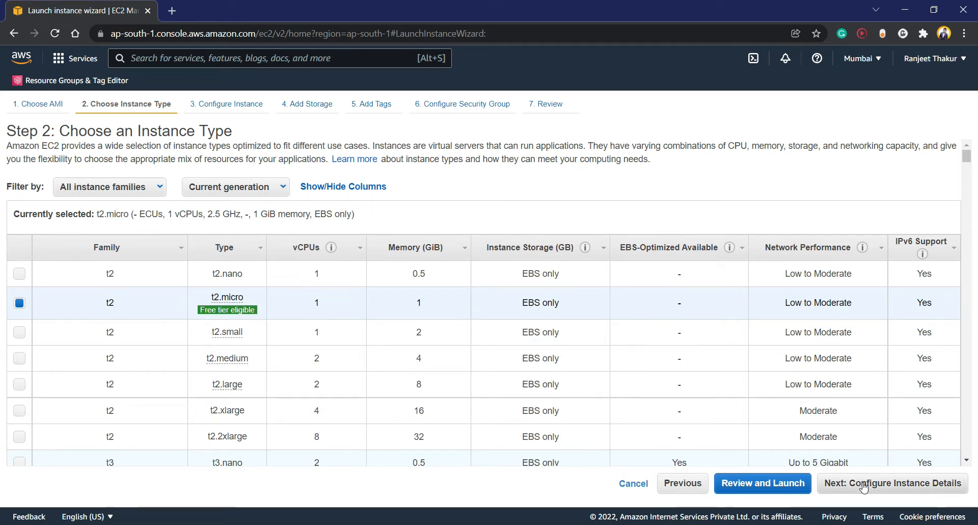
- Keep default instance details and 8 GiB storage, and add the tag Name = nginx
left_click(891, 483)
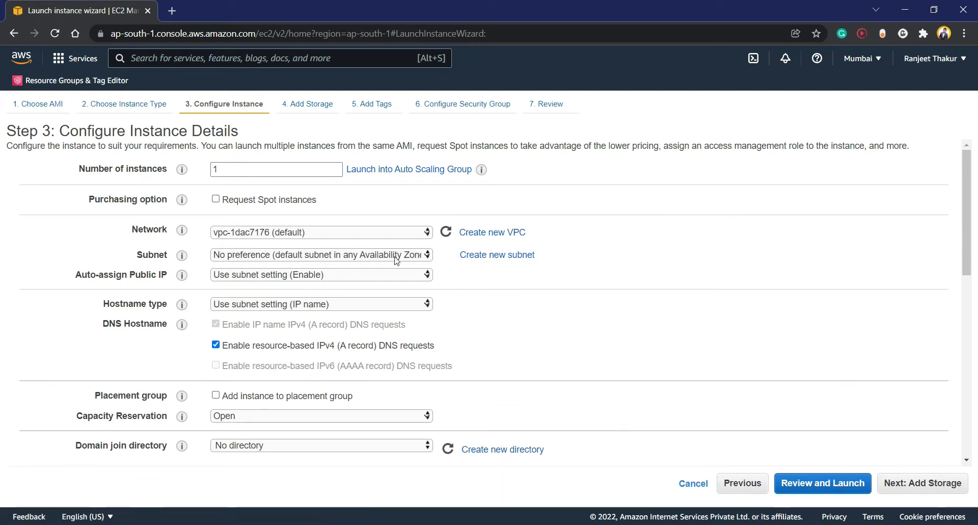
left_click(922, 482)
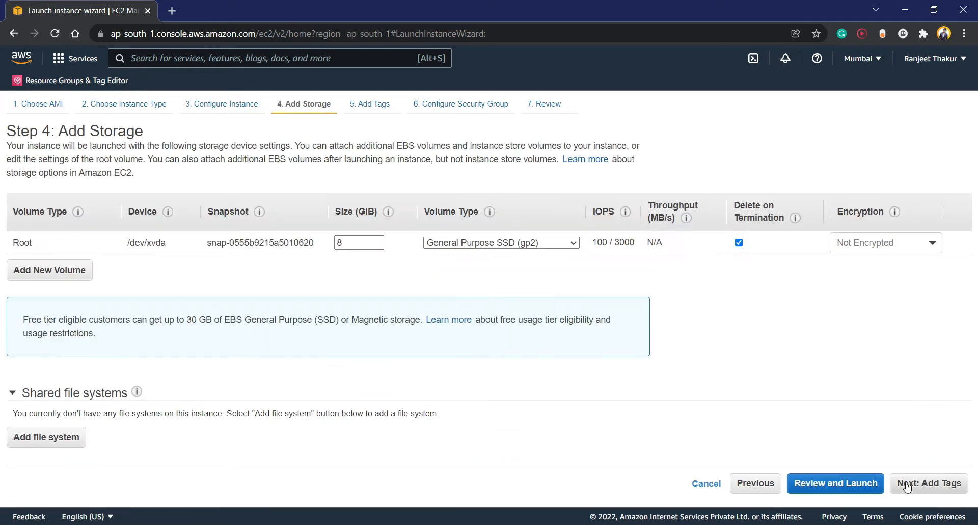
mouse_move(259, 211)
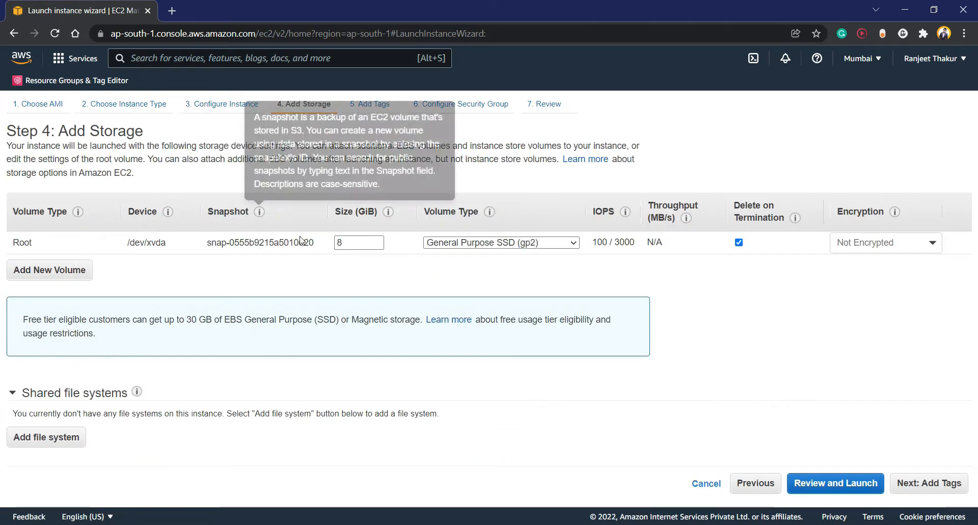
mouse_move(966, 511)
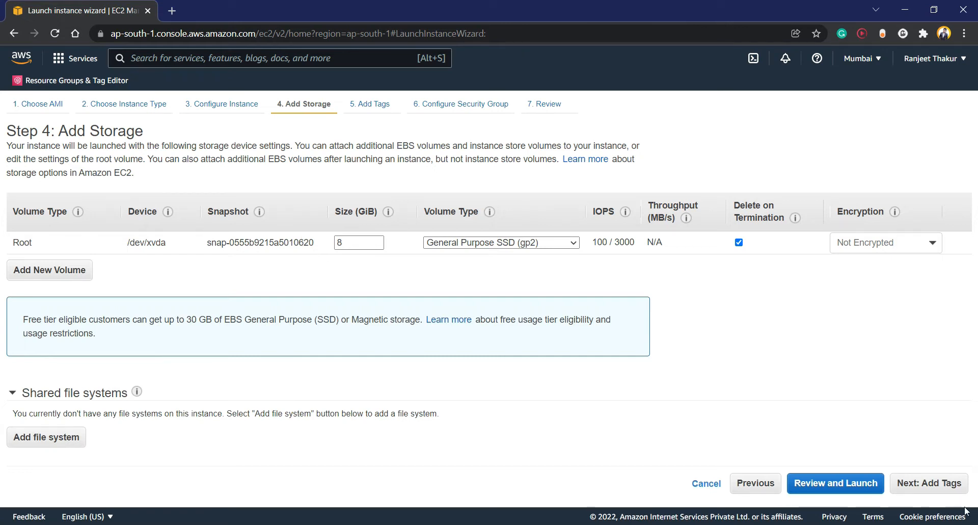
left_click(928, 483)
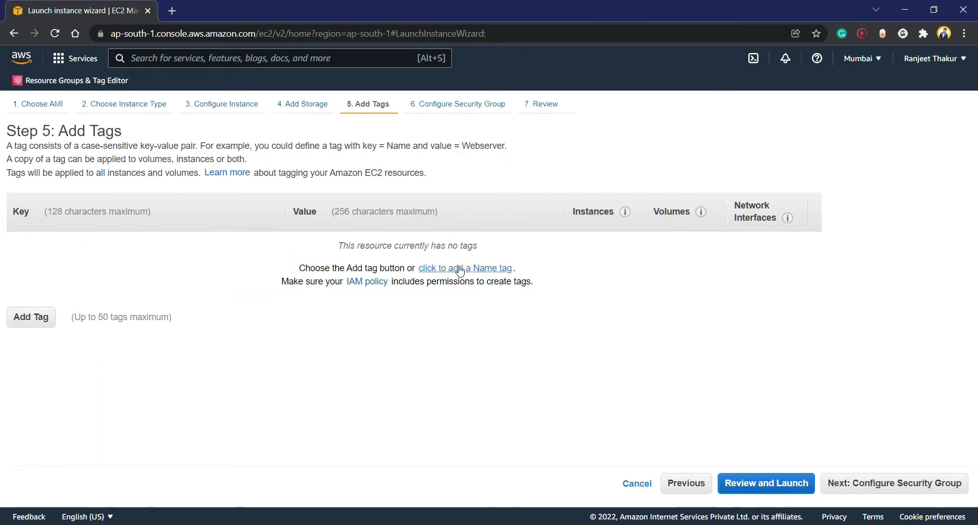
left_click(465, 267)
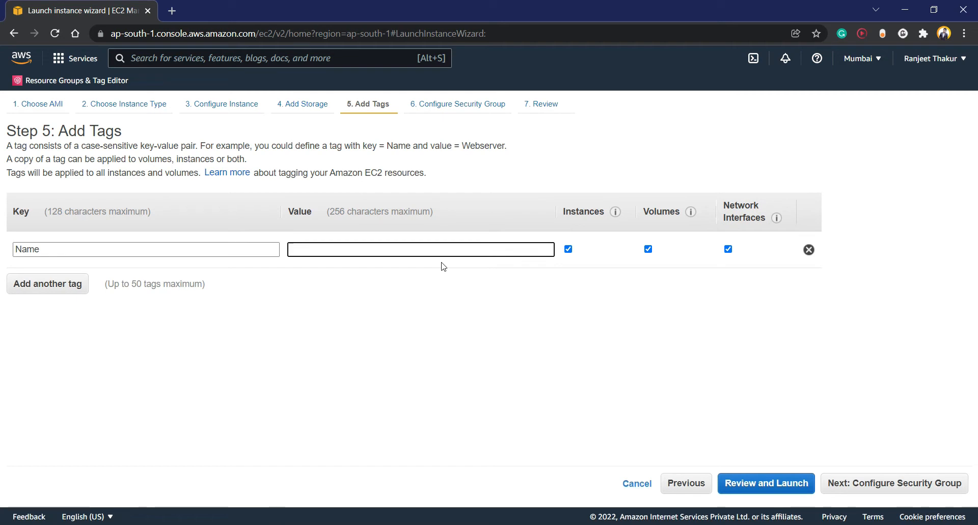
type("nginx")
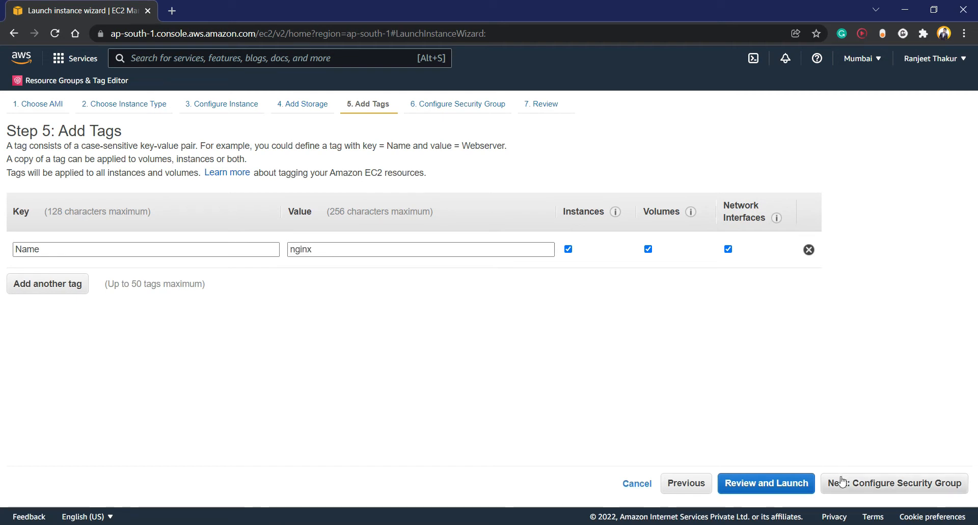
- Add a security group rule allowing HTTP port 80 from My IP, then go to review
left_click(893, 482)
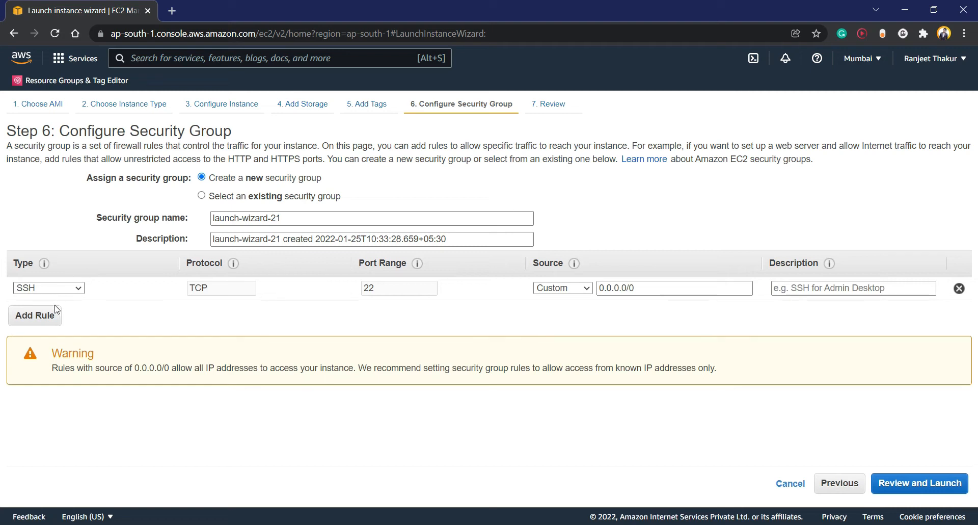
left_click(36, 315)
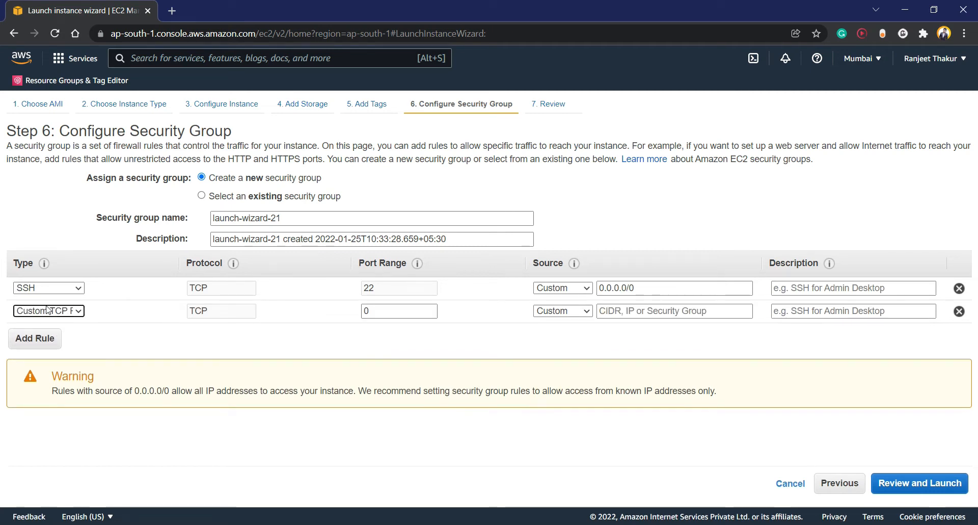
left_click(48, 310)
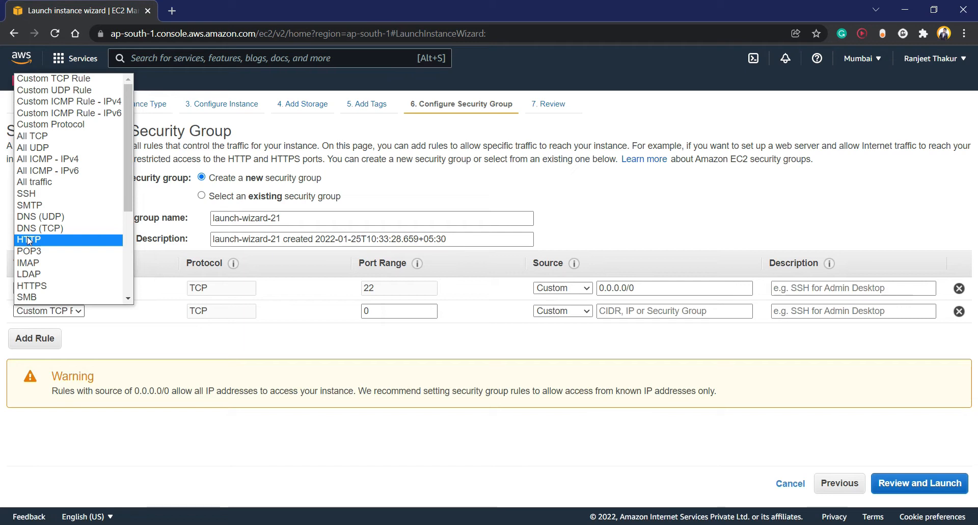
left_click(28, 240)
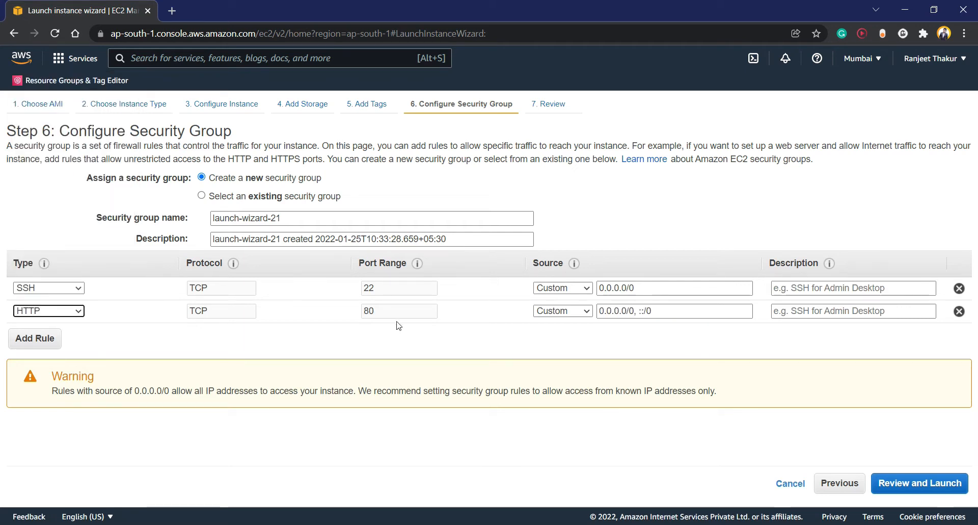
left_click(561, 310)
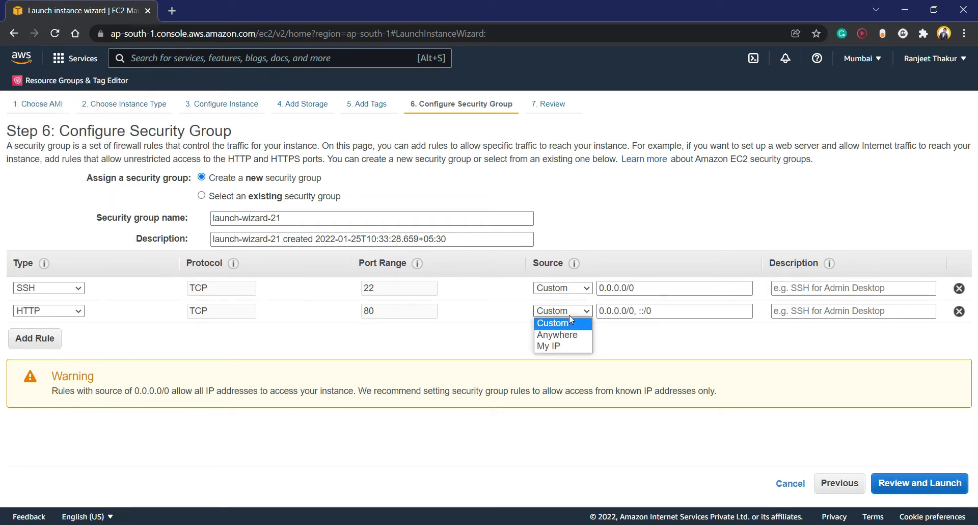
left_click(547, 346)
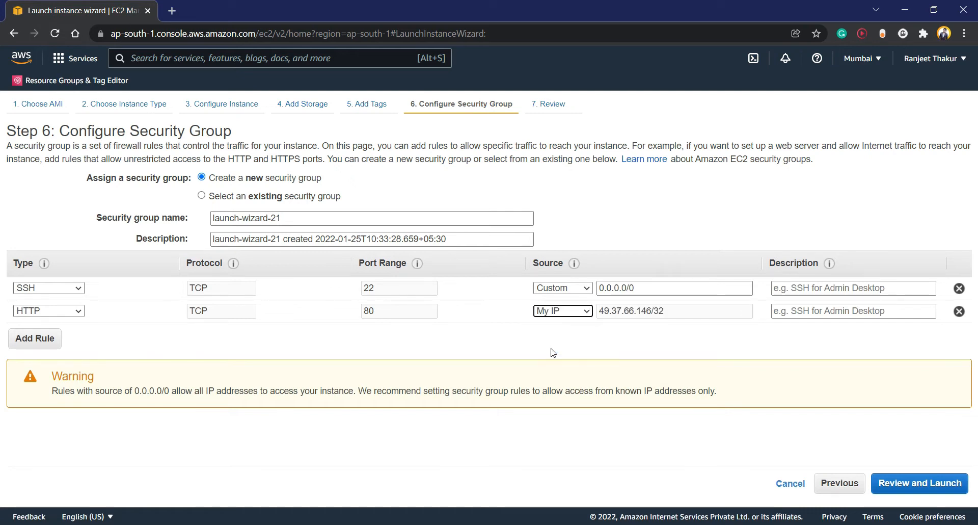
left_click(918, 483)
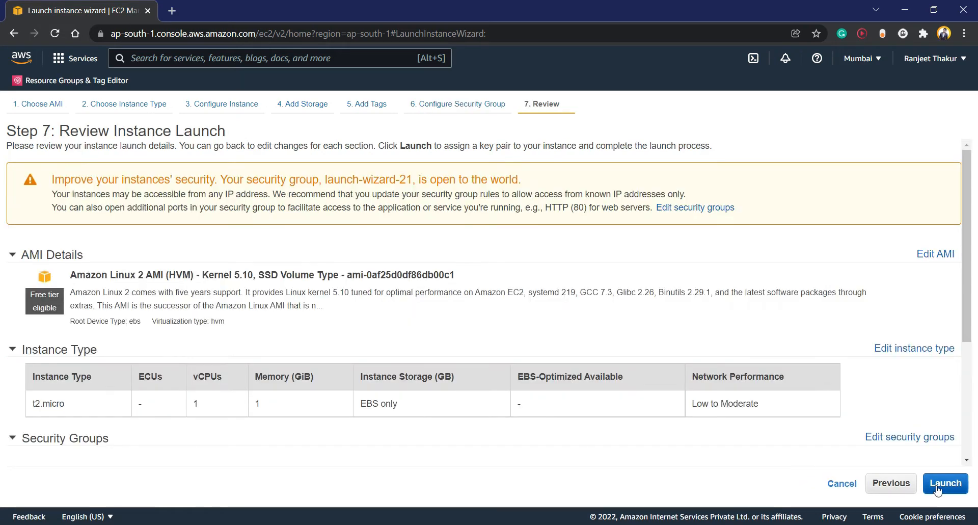
- Launch the instance with the existing k8skey key pair, acknowledging the private key
left_click(944, 483)
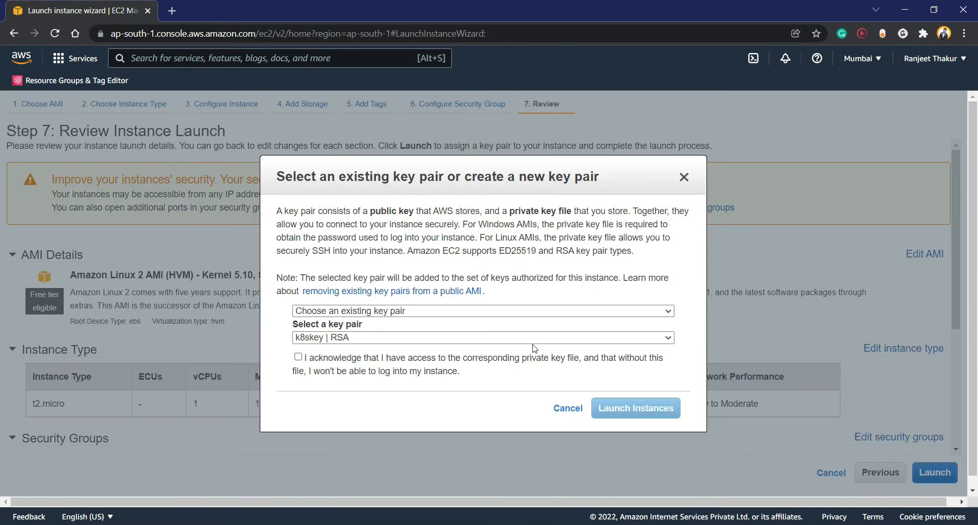
left_click(482, 337)
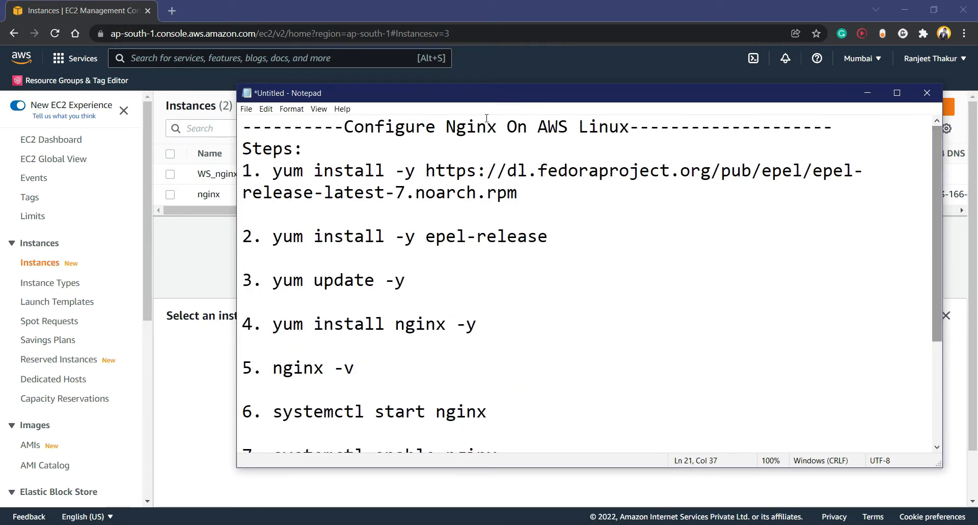
mouse_move(279, 172)
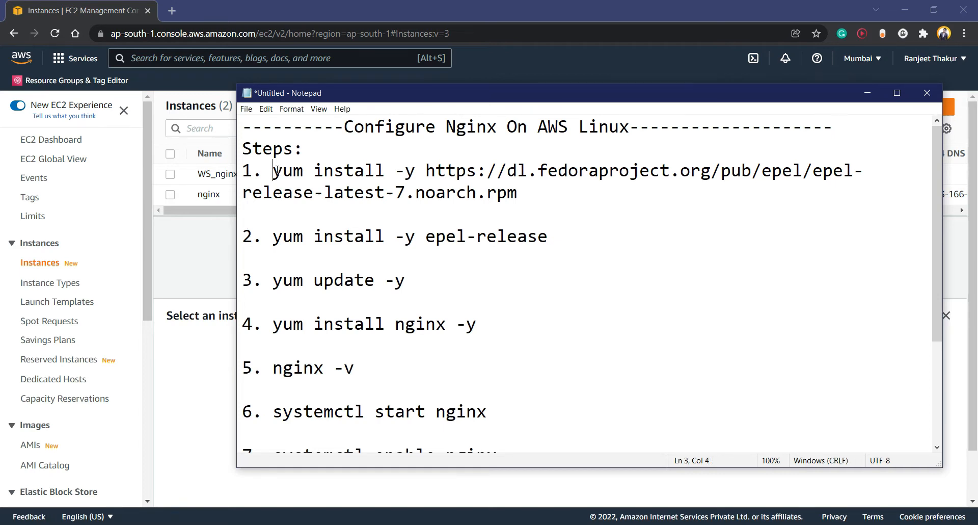
- Highlight the epel-release and nginx -v commands in the Notepad setup steps
right_click(412, 174)
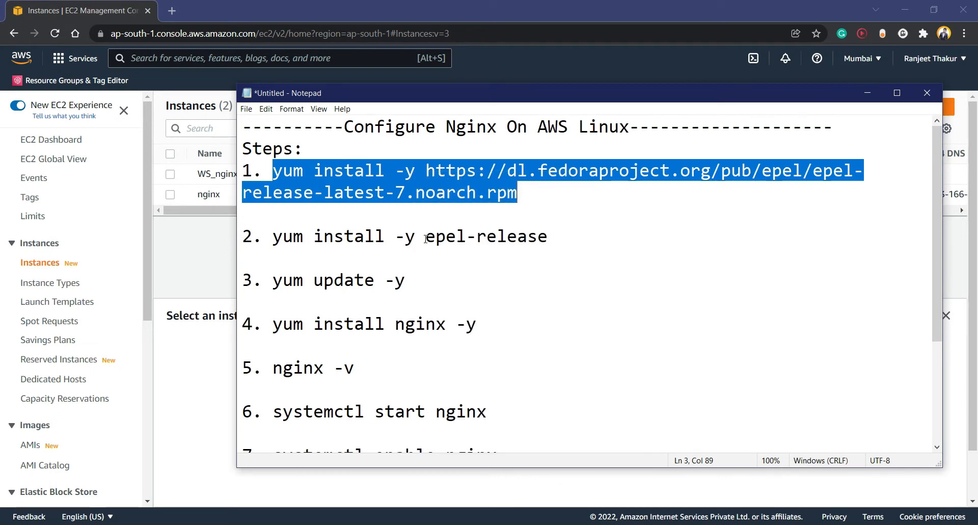
double_click(465, 235)
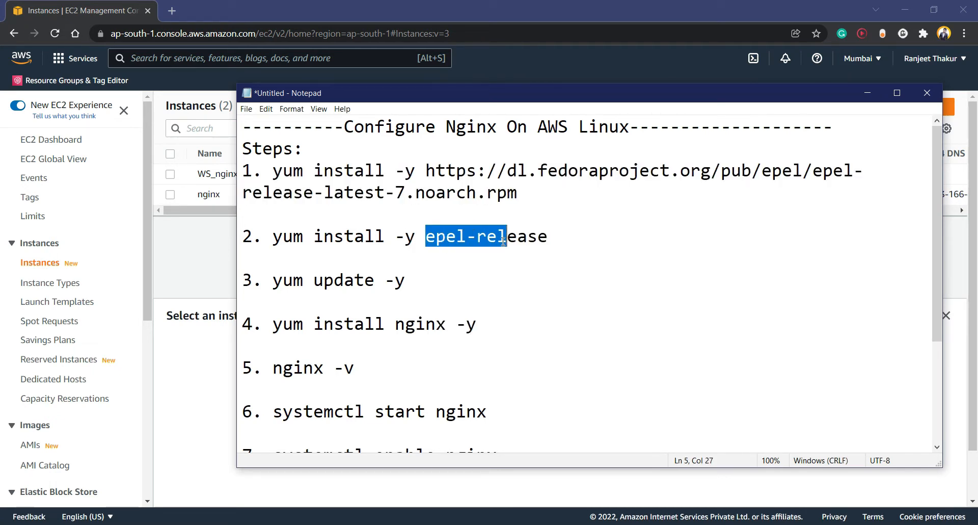
left_click(549, 236)
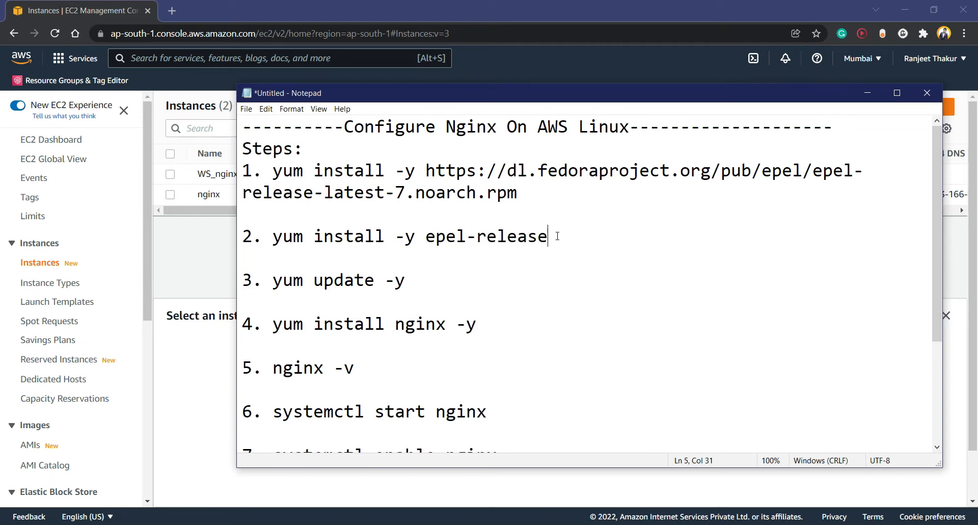
mouse_move(336, 334)
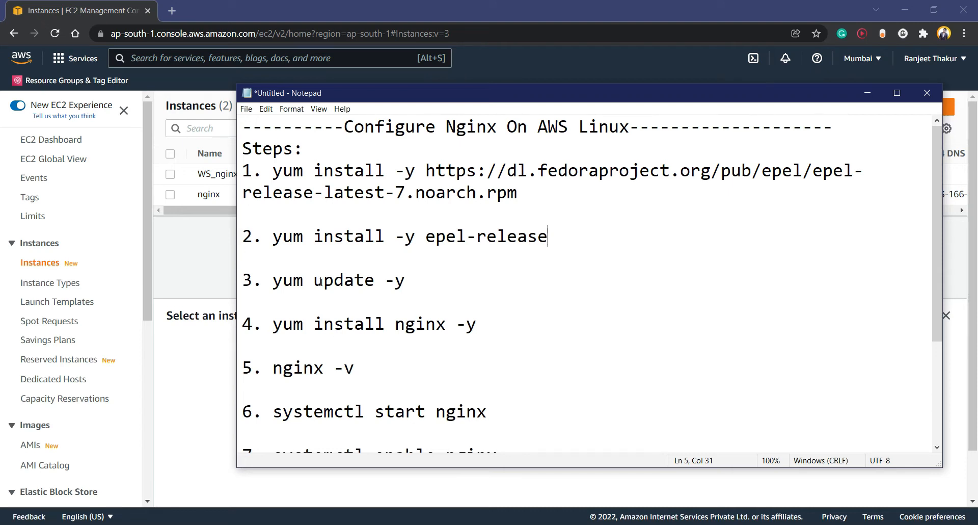
left_click_drag(242, 192, 517, 192)
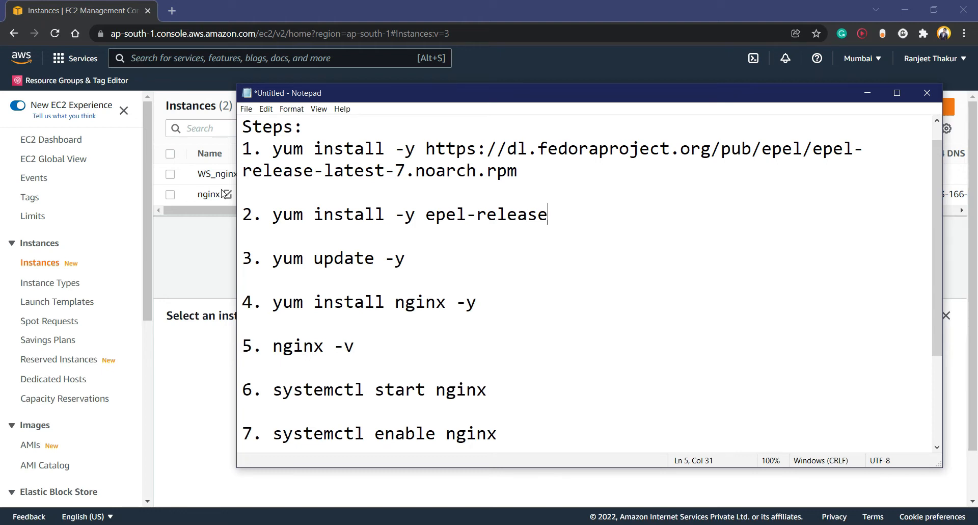
mouse_move(270, 350)
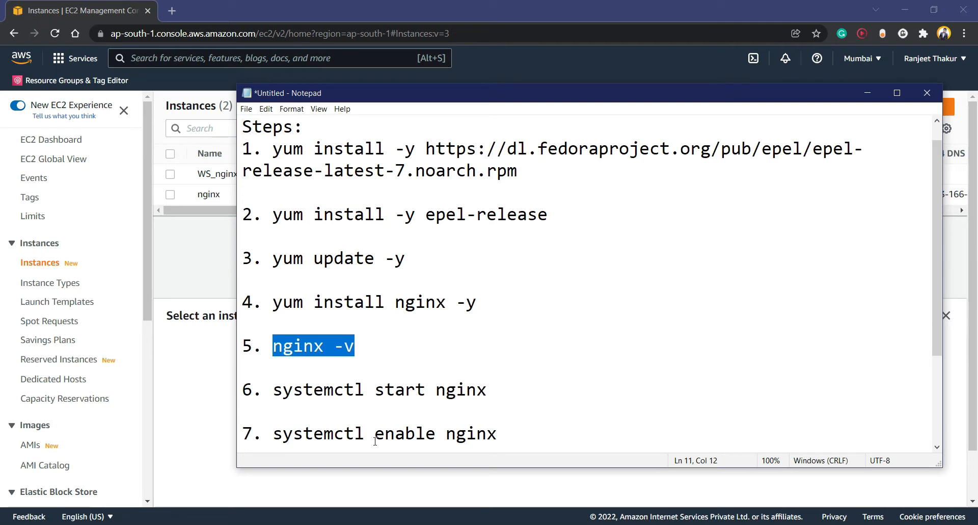
left_click(551, 361)
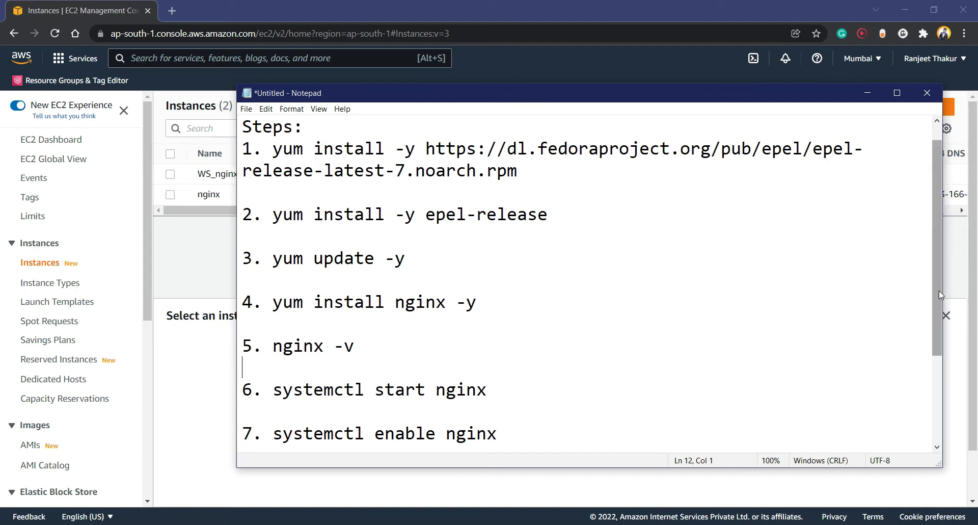
- Scroll to and highlight the index.html path step, then minimize Notepad
scroll("down", 3)
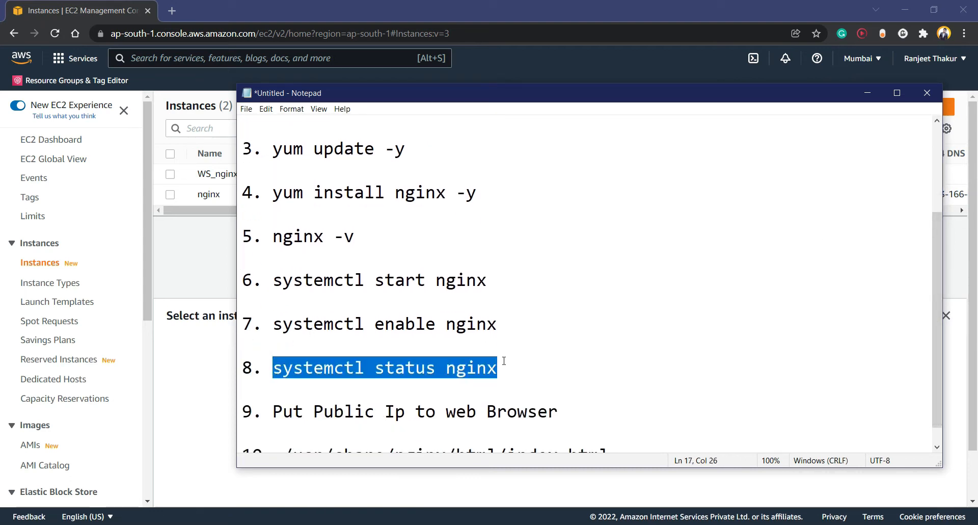
left_click(893, 350)
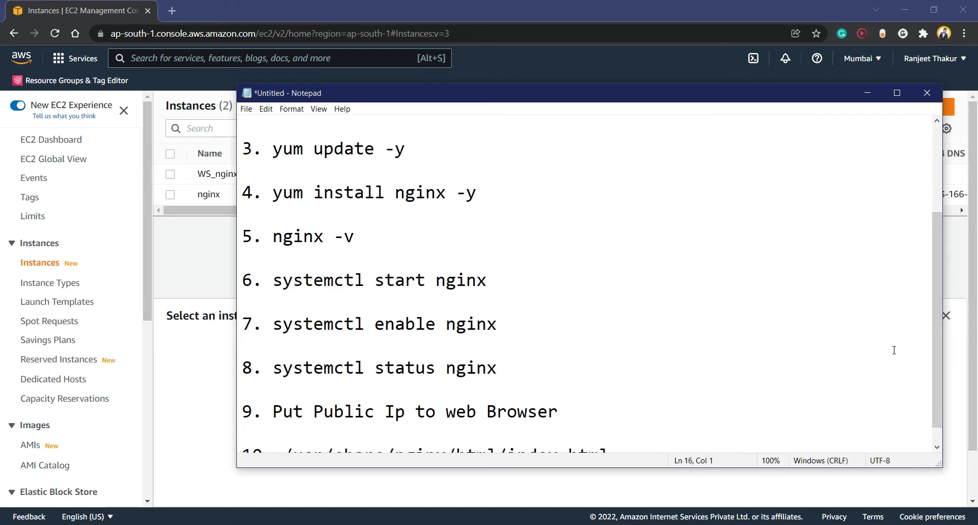
scroll("down", 3)
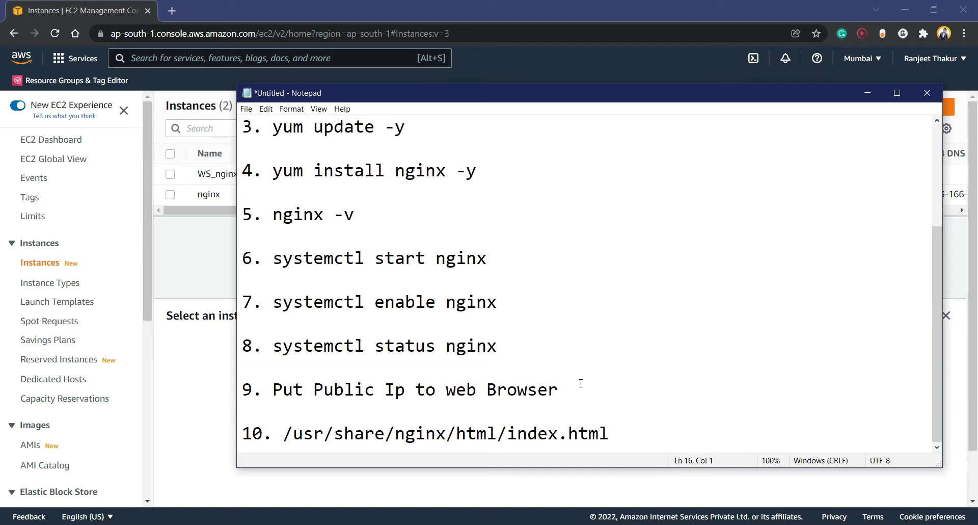
mouse_move(305, 436)
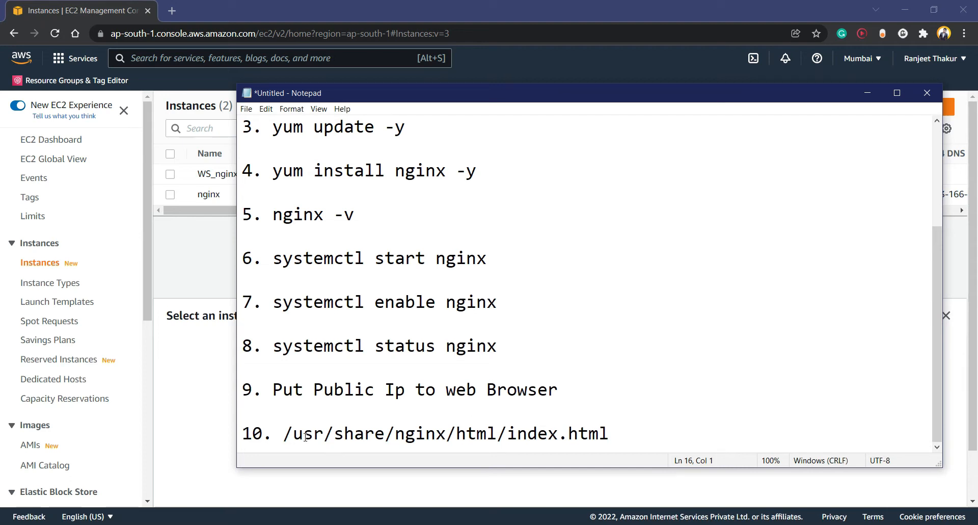
left_click_drag(282, 433, 586, 433)
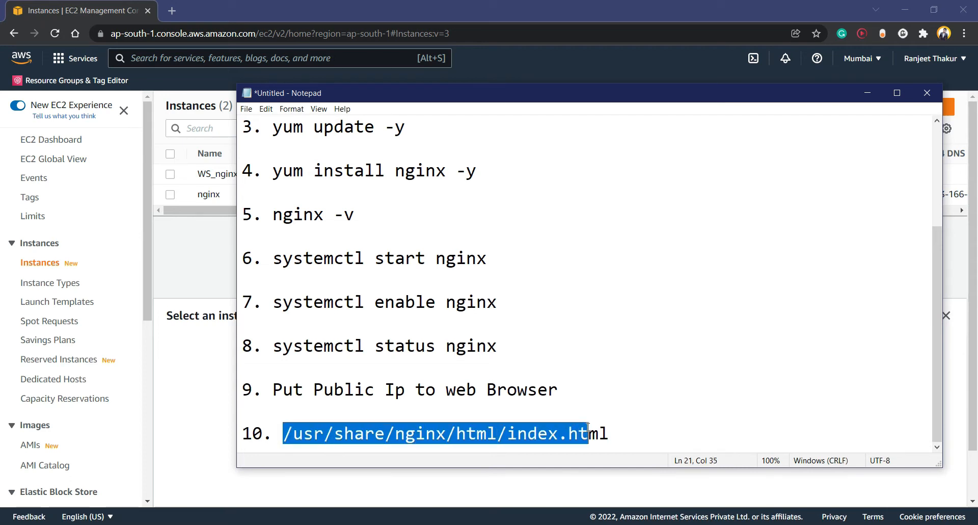
left_click(927, 93)
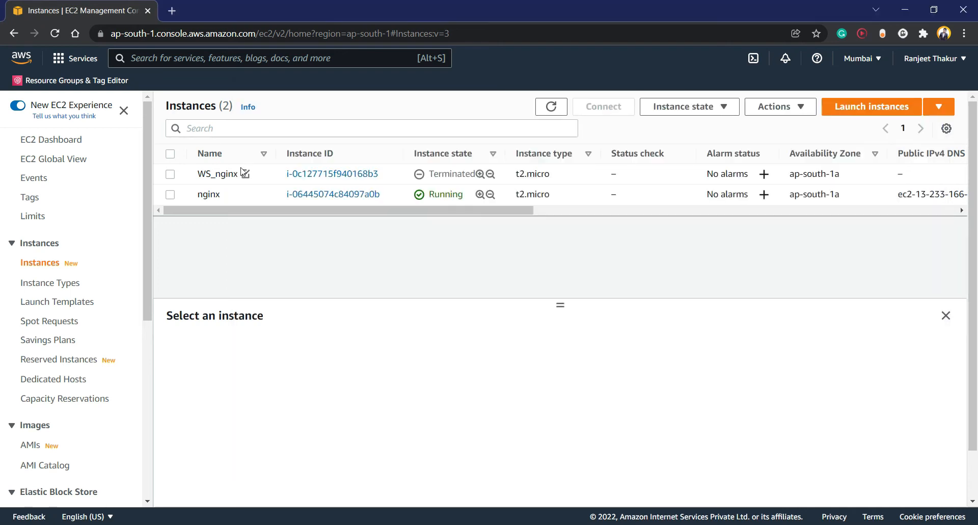
- Open the nginx instance's summary, then its Connect to instance page
left_click(333, 194)
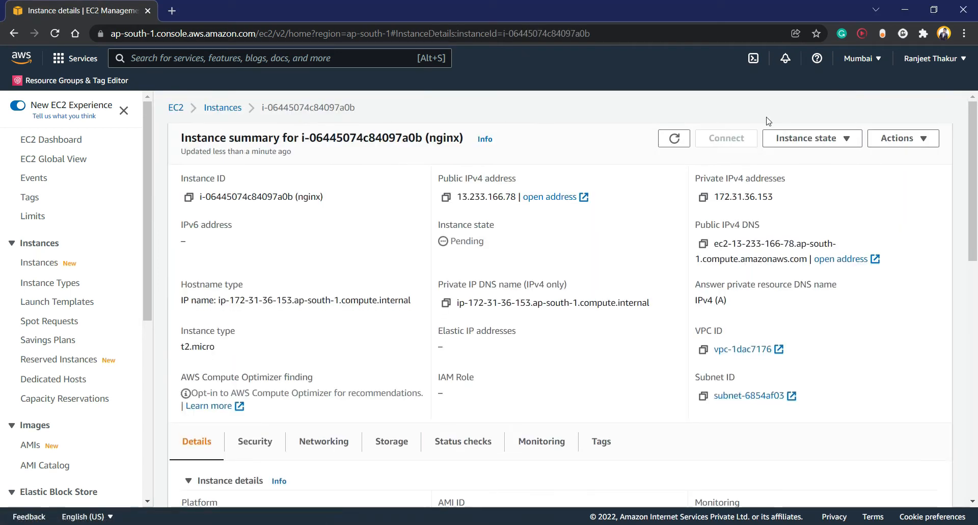
mouse_move(507, 241)
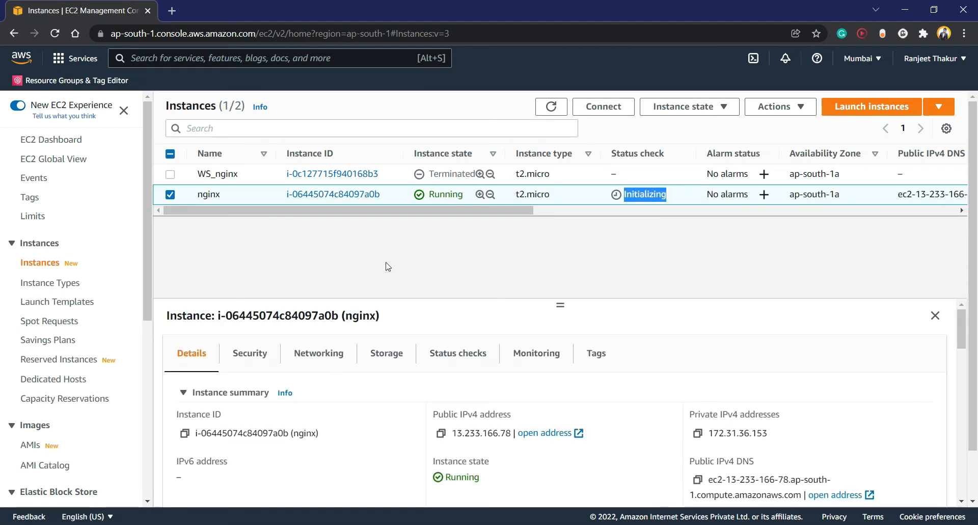
left_click(333, 194)
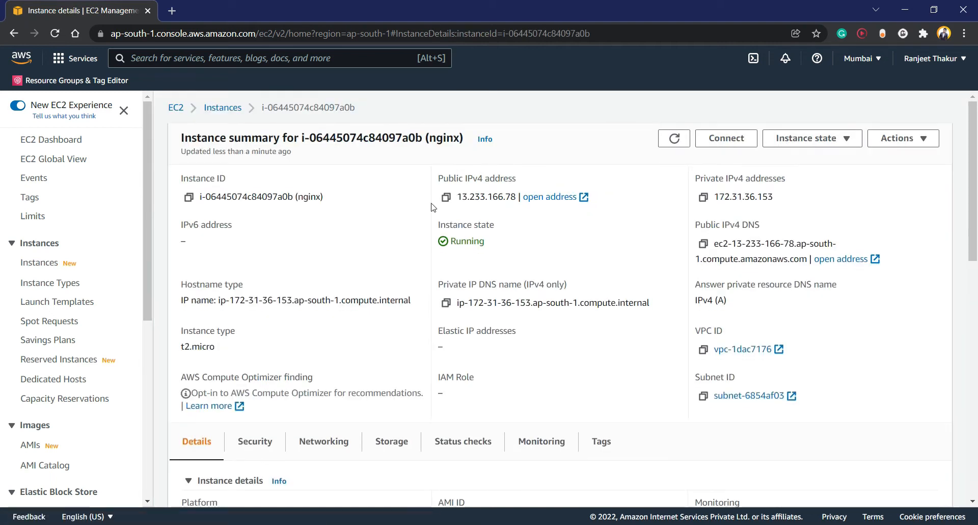
left_click(725, 138)
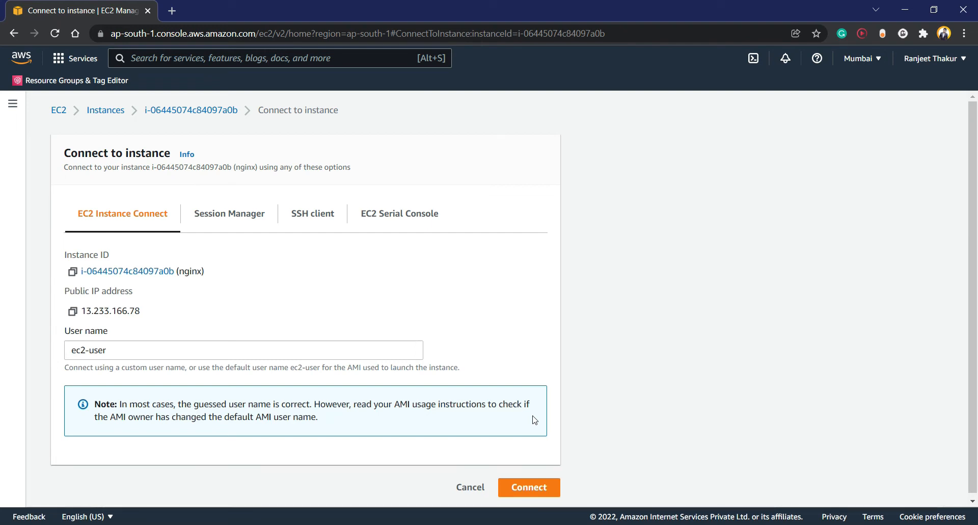
type("pu")
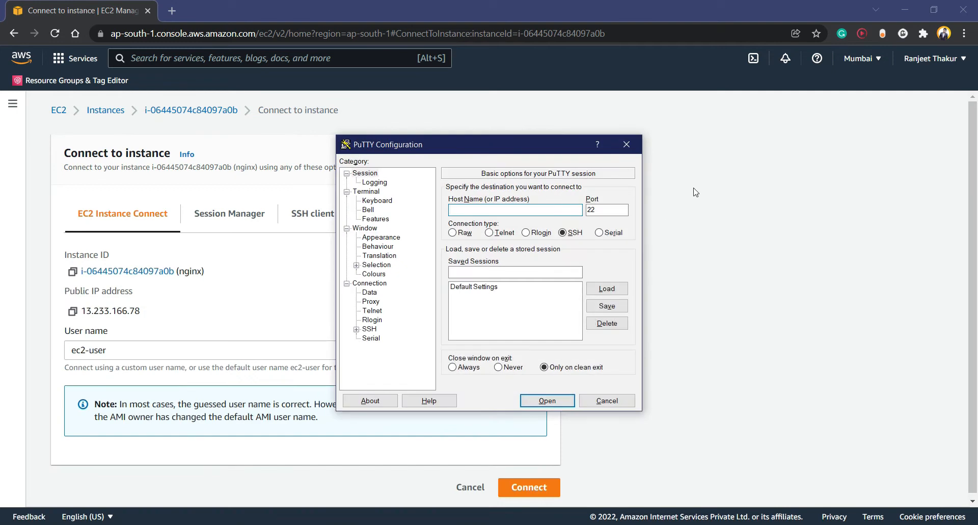
left_click(73, 310)
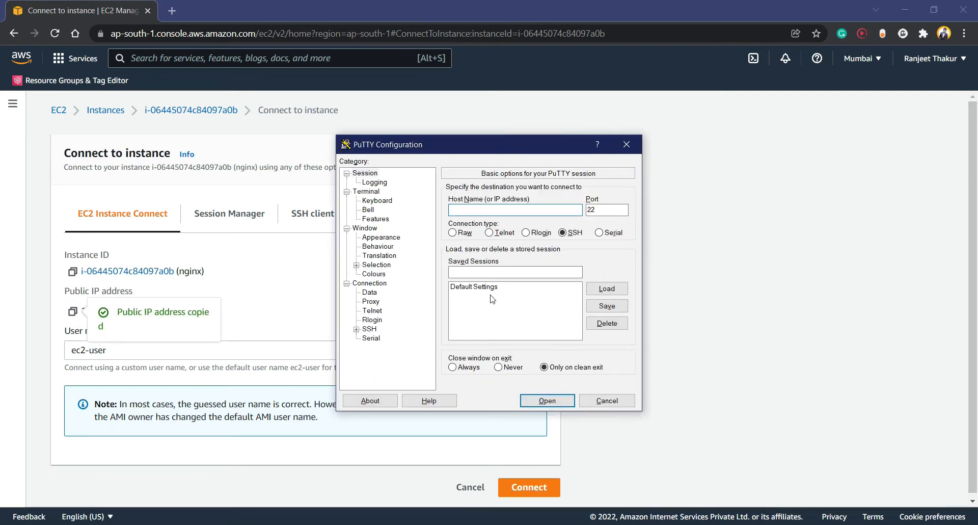
type("13.233.166.78")
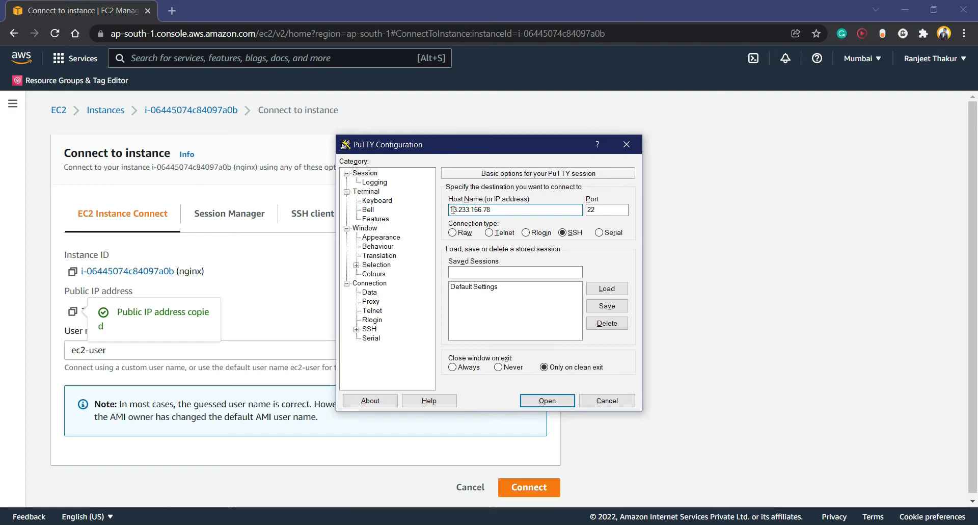
type("ec")
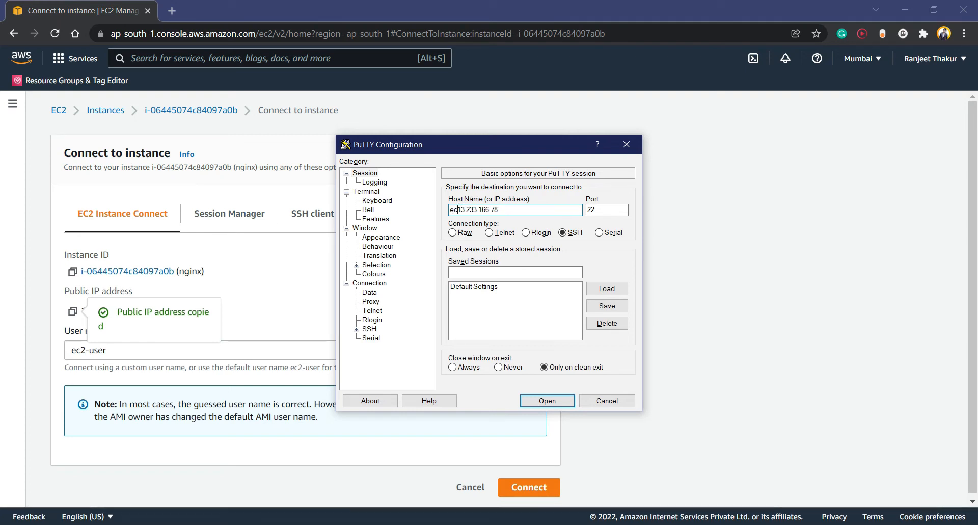
type("ec2-user@")
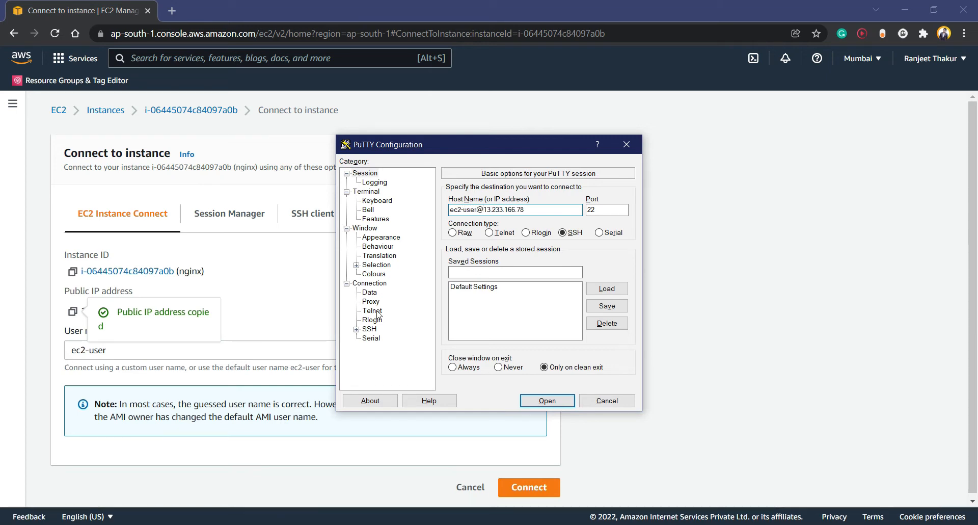
- Load the niket.ppk private key under Connection > SSH > Auth and open the session
left_click(378, 337)
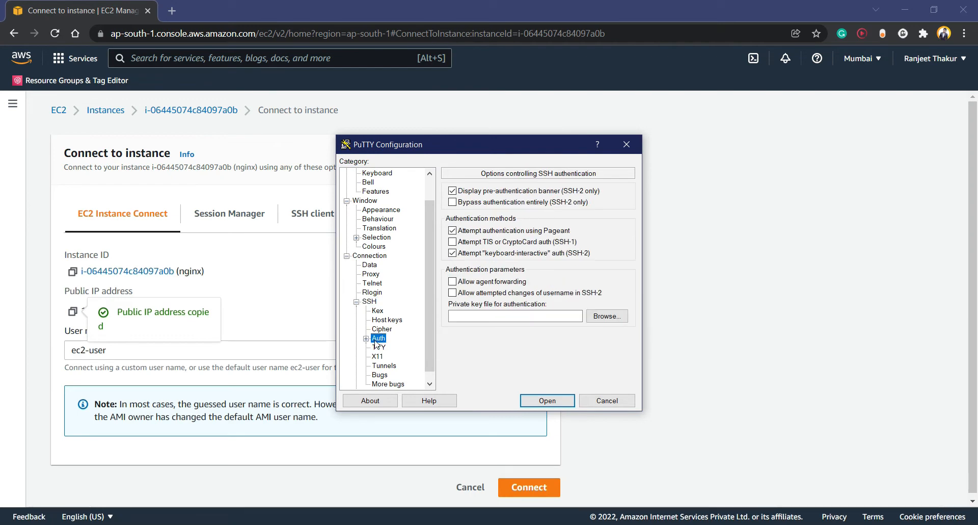
left_click(605, 316)
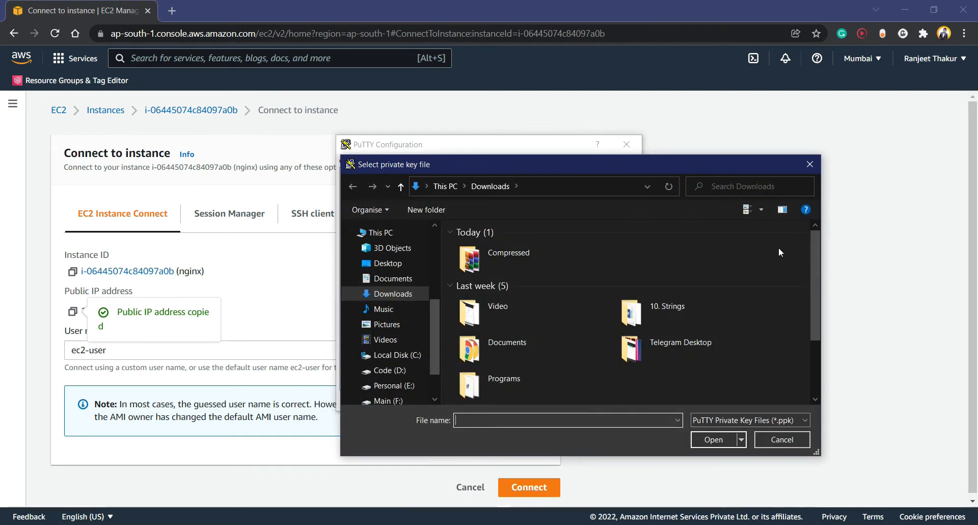
scroll("down", 3)
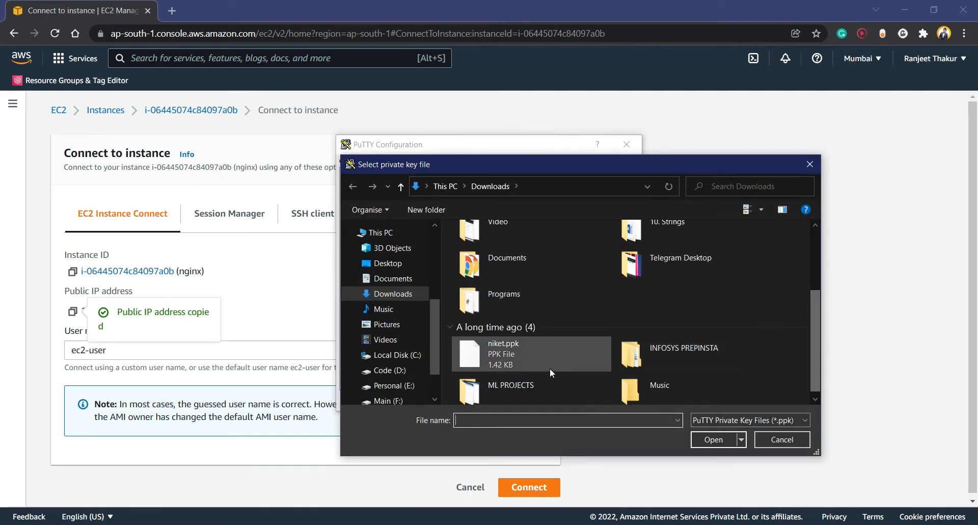
double_click(502, 348)
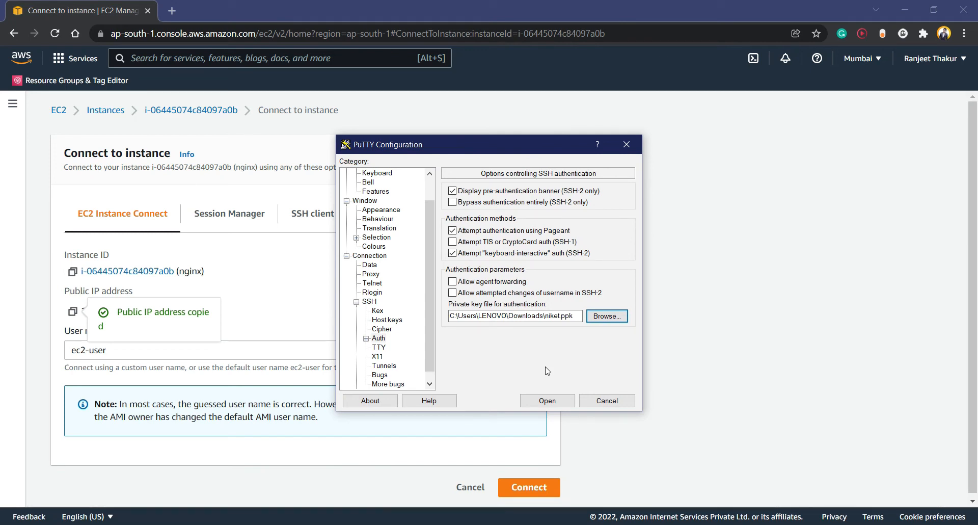
mouse_move(541, 389)
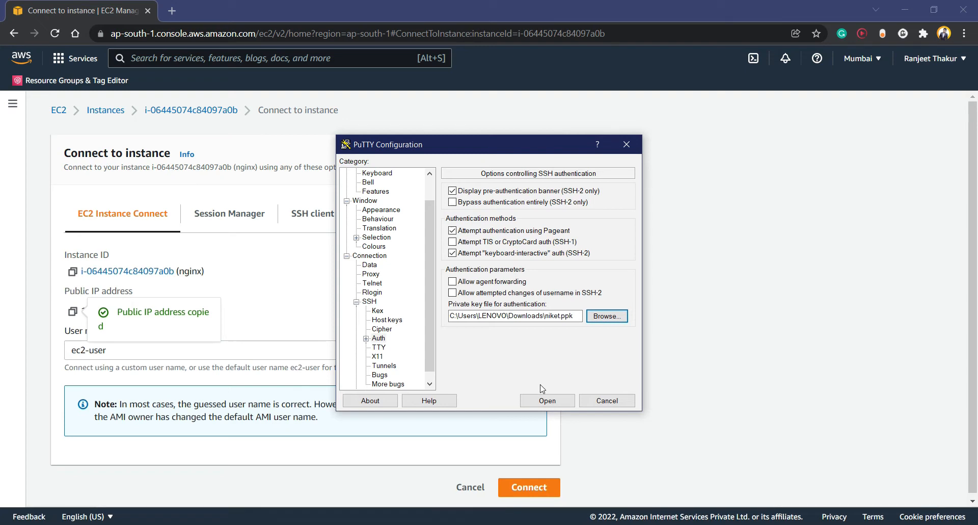
left_click(546, 400)
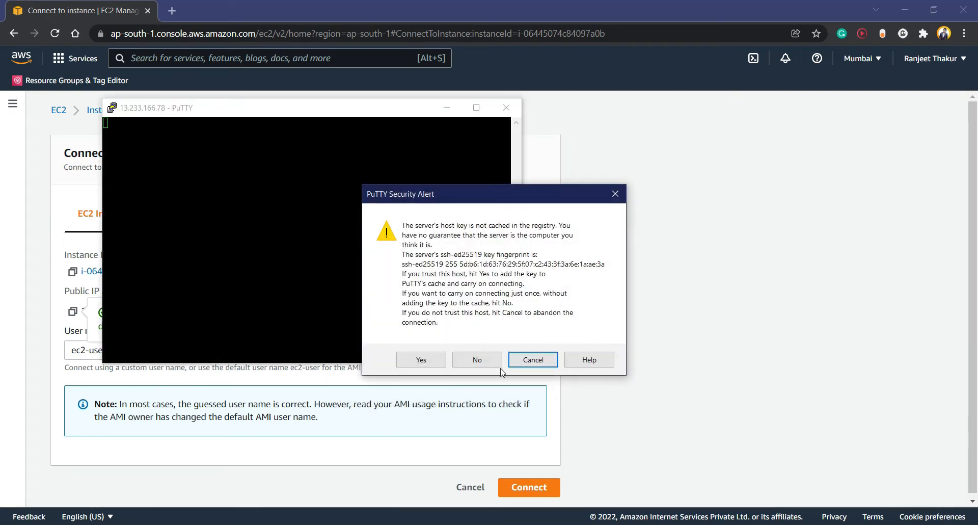
- Accept the host key, run sudo su root -, and maximize the PuTTY window
left_click(421, 359)
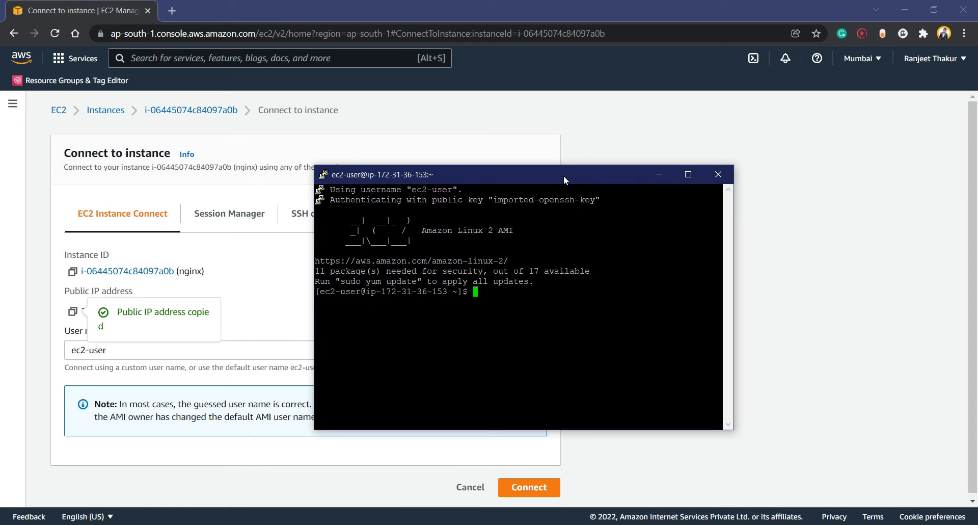
type("sudo su")
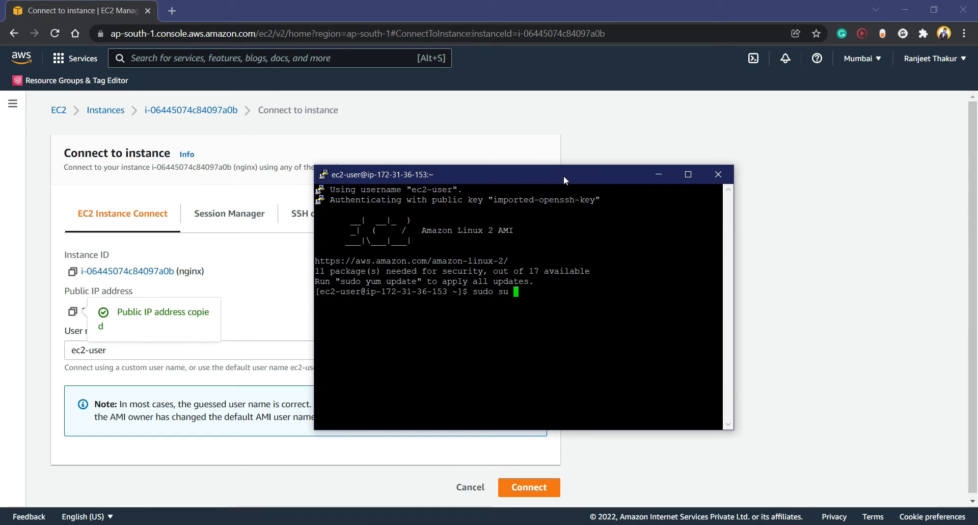
type("root -")
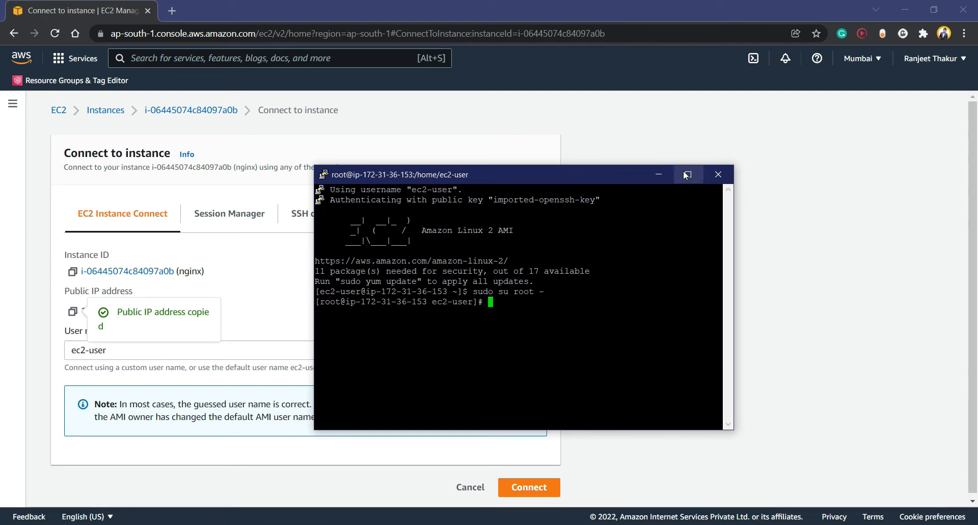
left_click(688, 174)
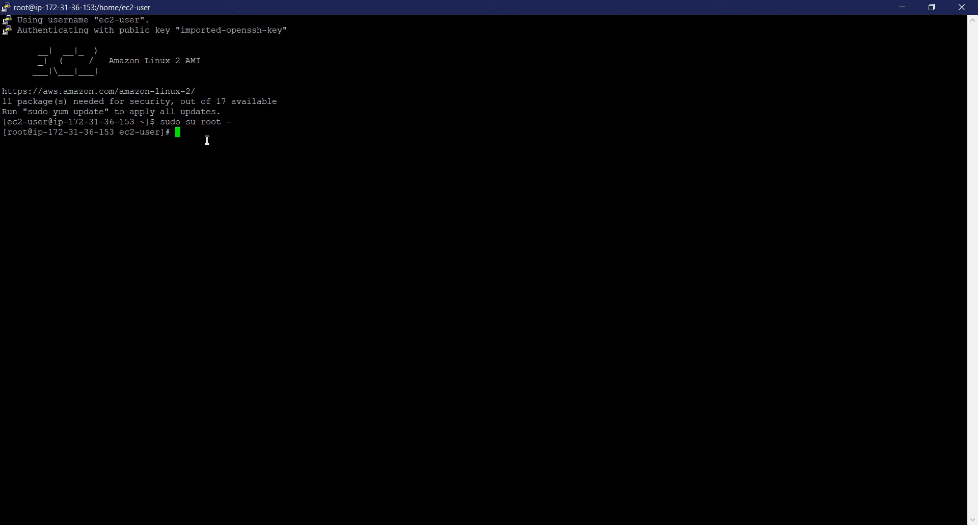
- Install EPEL from the epel-release-latest-7 RPM URL, then run yum install -y epel-release
type("yum install -y https://dl.fedoraproject.org/pub/epel/epel-release-latest-7.noarch.rpm")
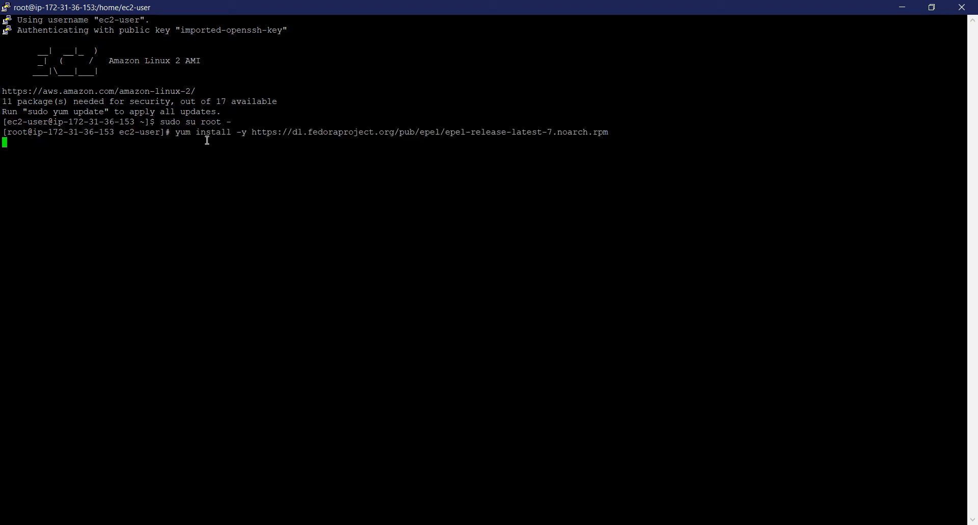
key("Return")
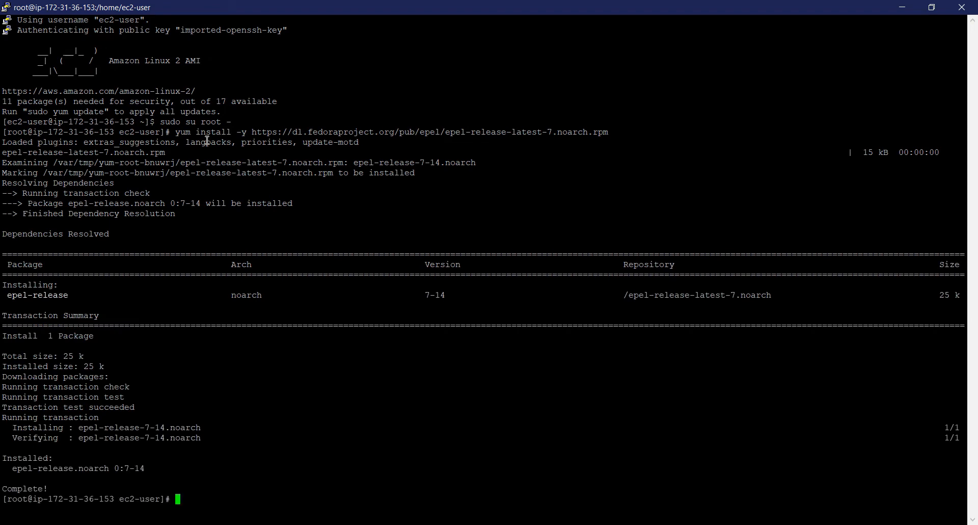
mouse_move(291, 217)
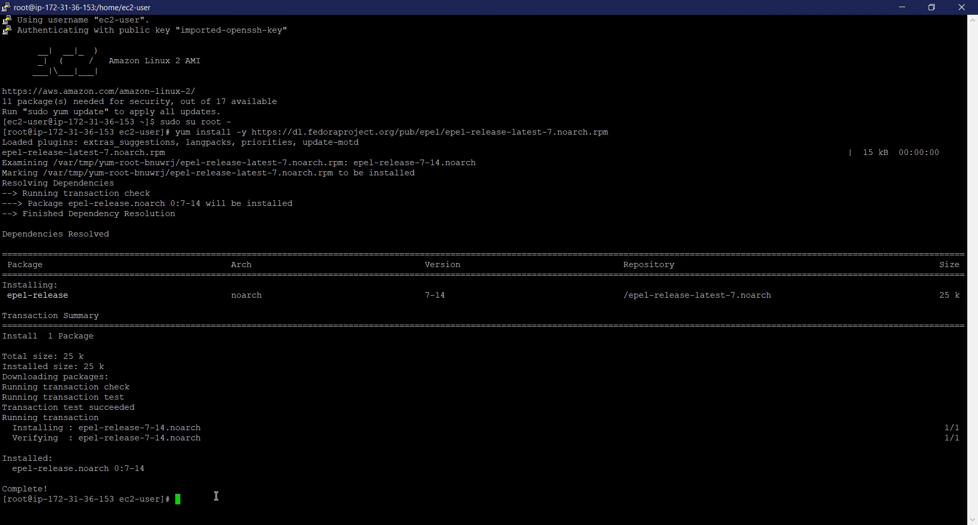
type("yum install -y epel-release")
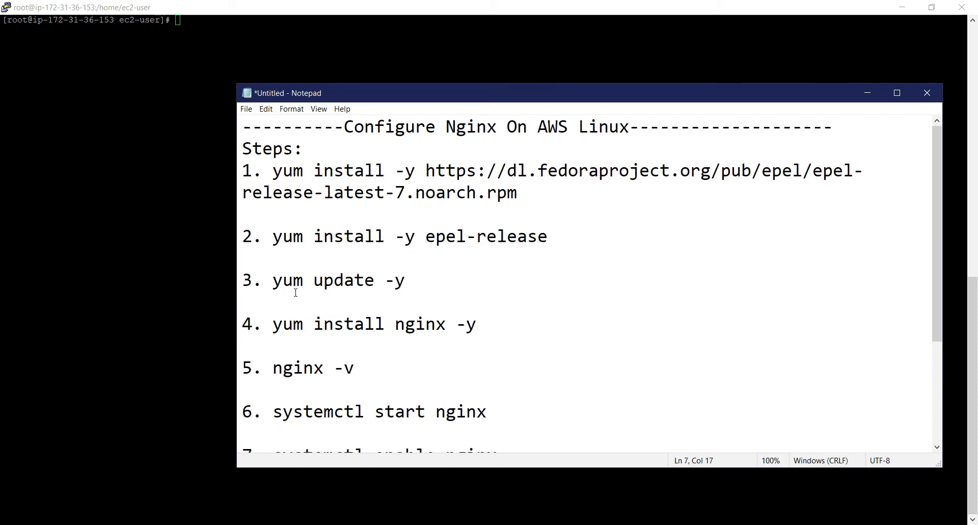
- Run yum update -y, install nginx answering y, and confirm version 1.20.1 with nginx -v
left_click_drag(273, 280, 405, 280)
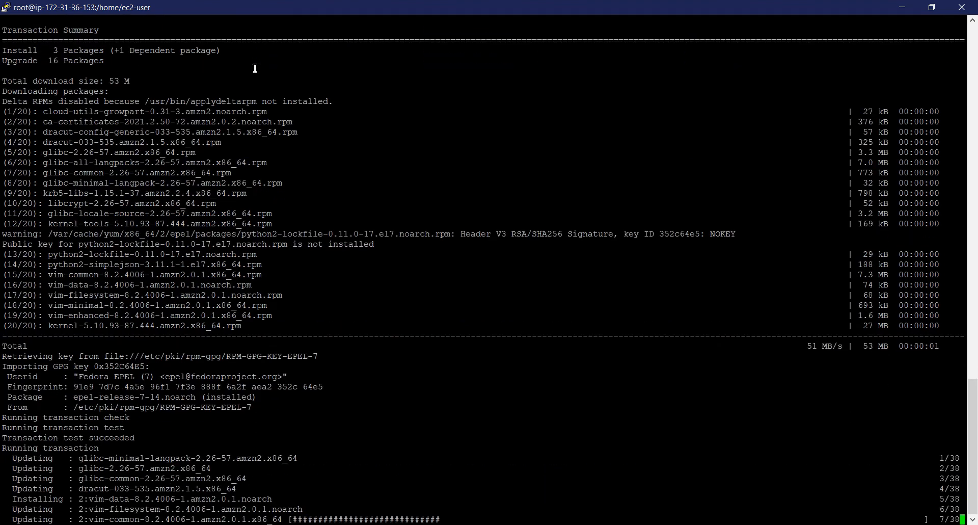
scroll("down", 3)
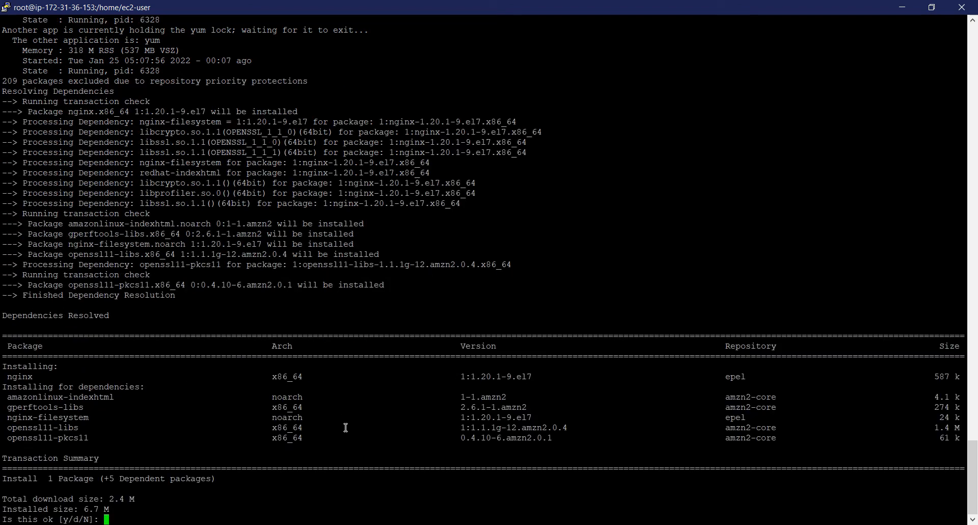
type("y")
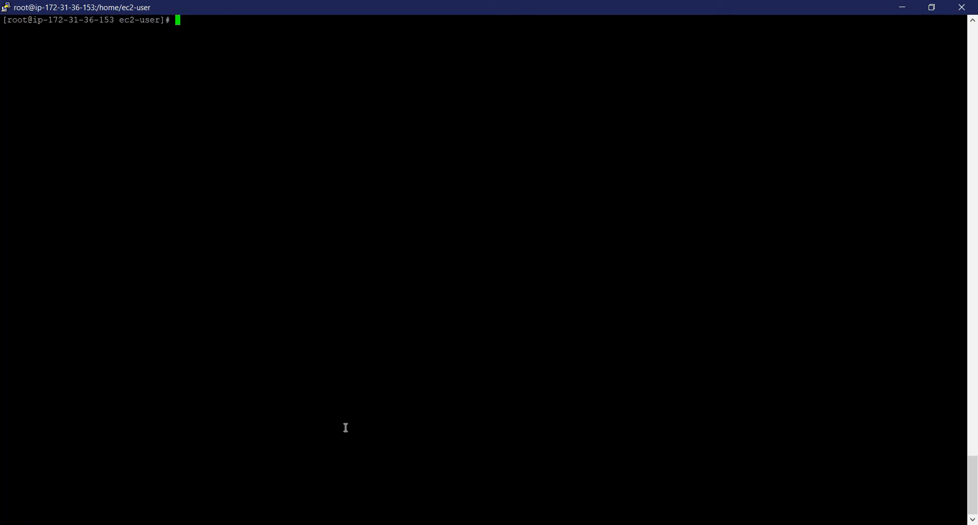
type("nginx -v")
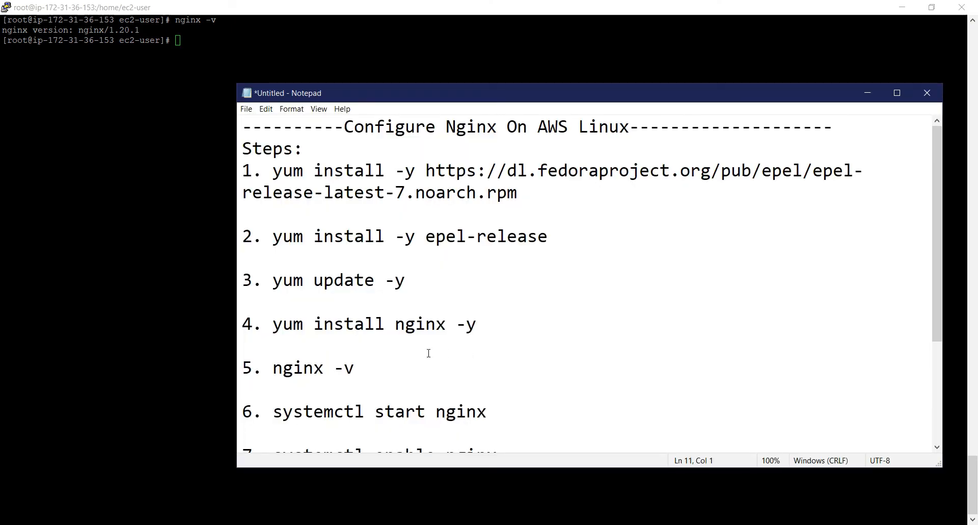
- Run systemctl start, enable and status for nginx, confirming it is active (running)
scroll("down", 3)
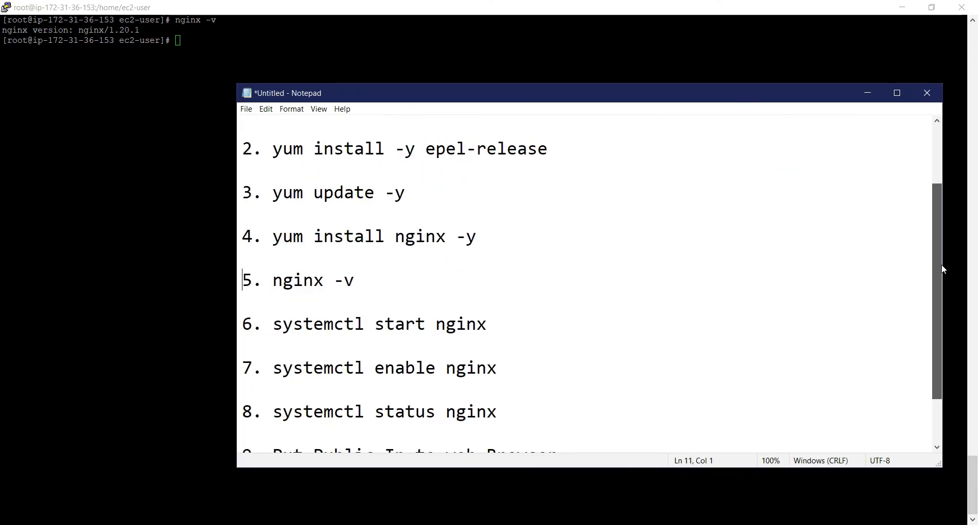
scroll("down", 3)
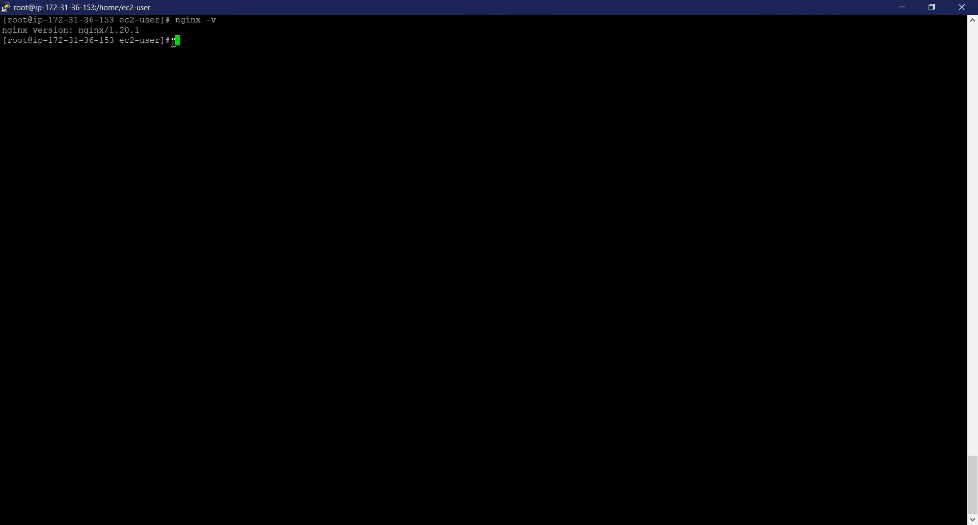
type("systemctl start nginx")
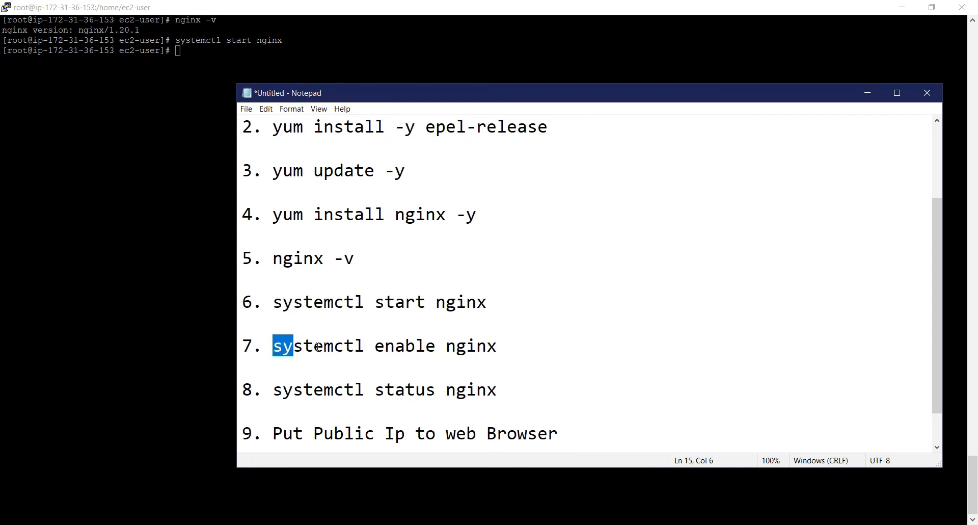
right_click(383, 346)
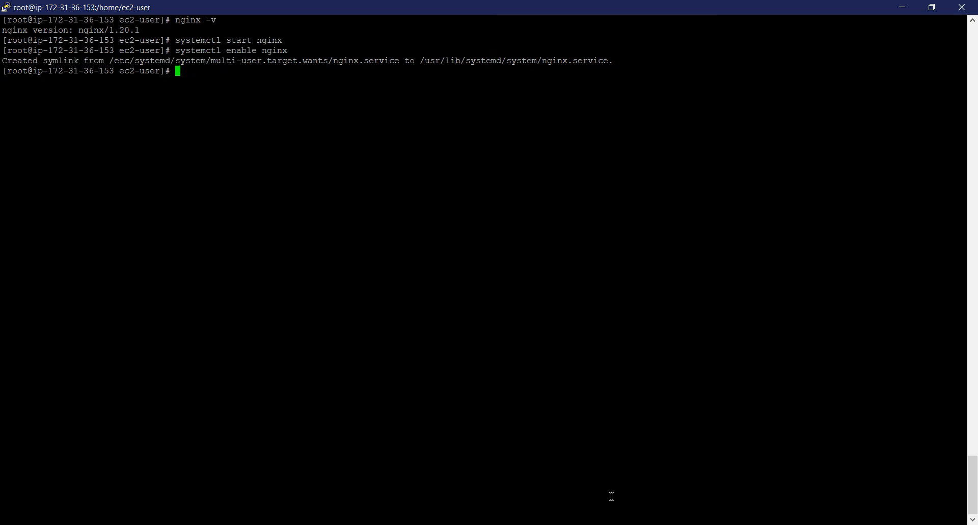
double_click(384, 345)
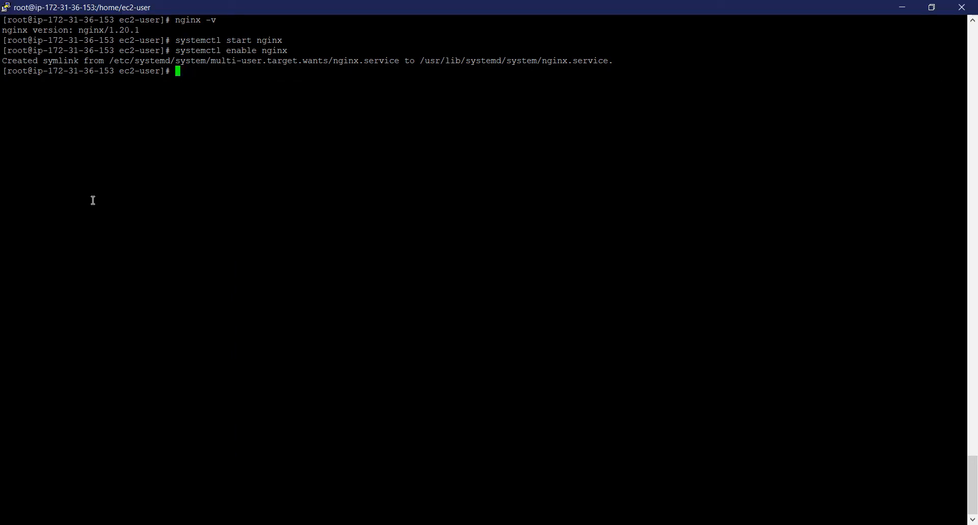
type("systemctl status nginx")
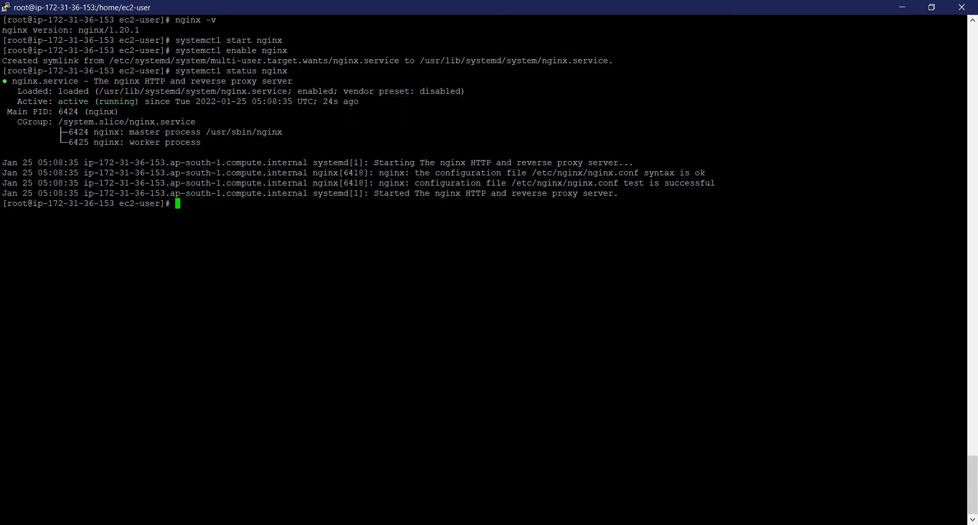
mouse_move(483, 477)
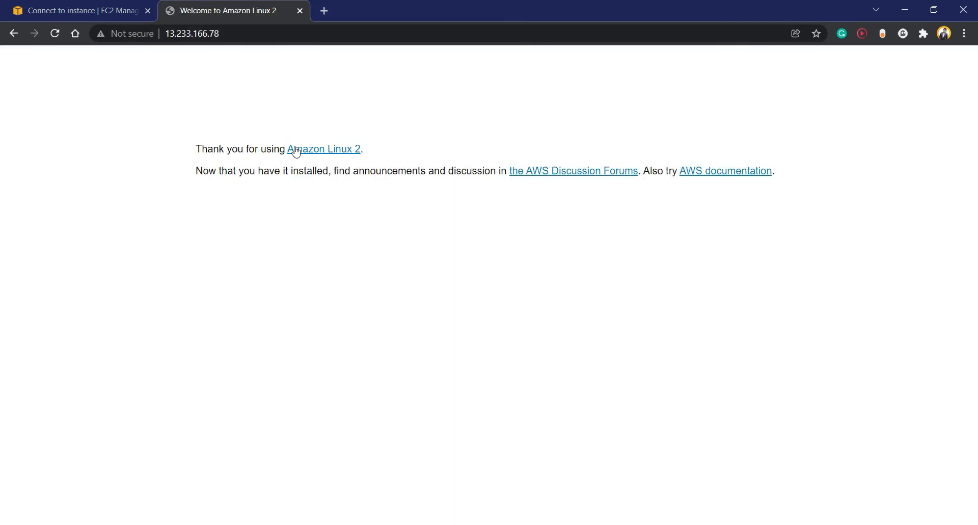
- Copy the instance's public IP 13.233.166.78 to browse to it
left_click_drag(216, 170, 543, 170)
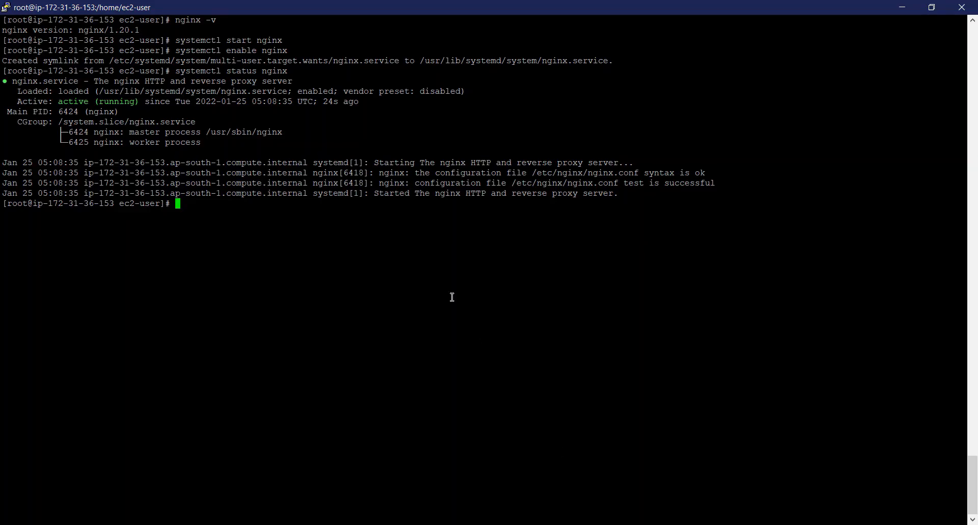
- Run curl 13.233.166.78, then cancel the stalled request with Ctrl+C
type("curl")
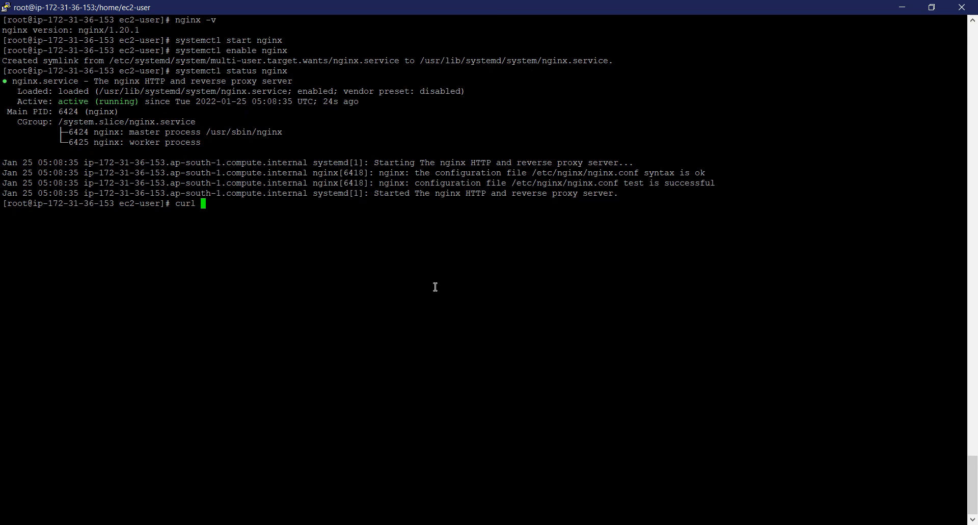
type("13.233.166.78")
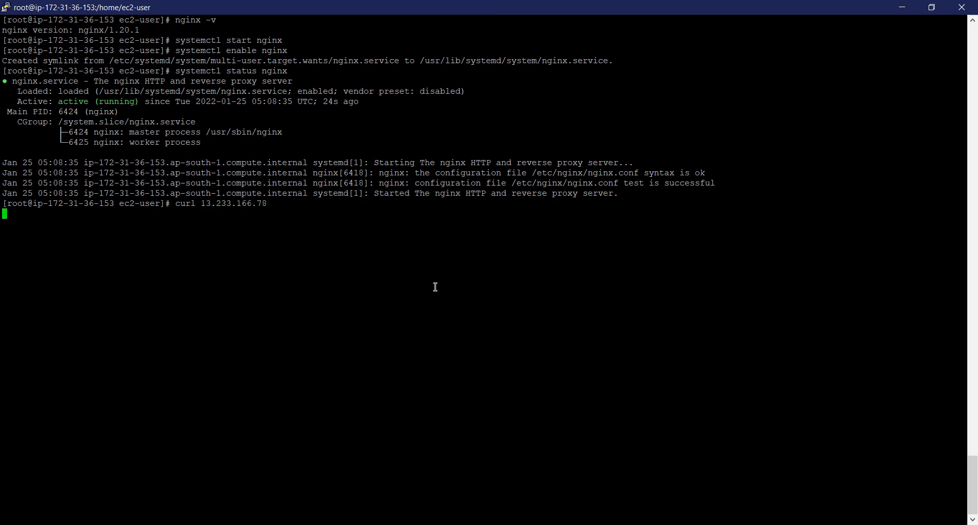
mouse_move(153, 213)
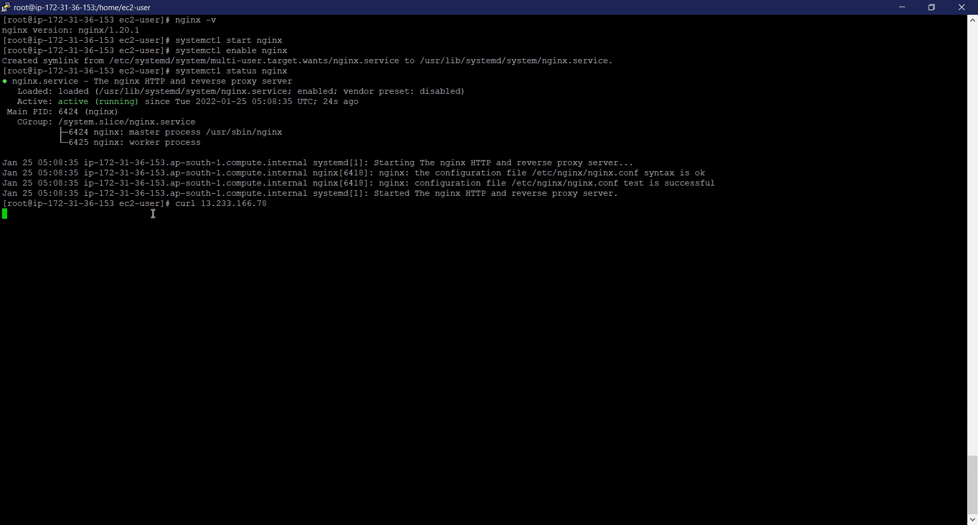
key("ctrl+c")
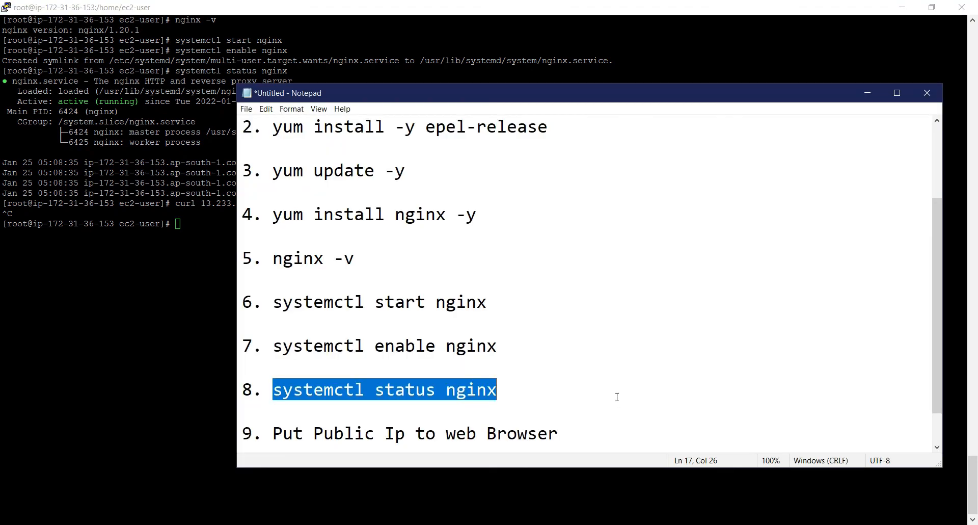
- Overwrite /usr/share/nginx/html/index.html using cat with 'hey this is nginx on AWS cloud..!!'
scroll("down", 3)
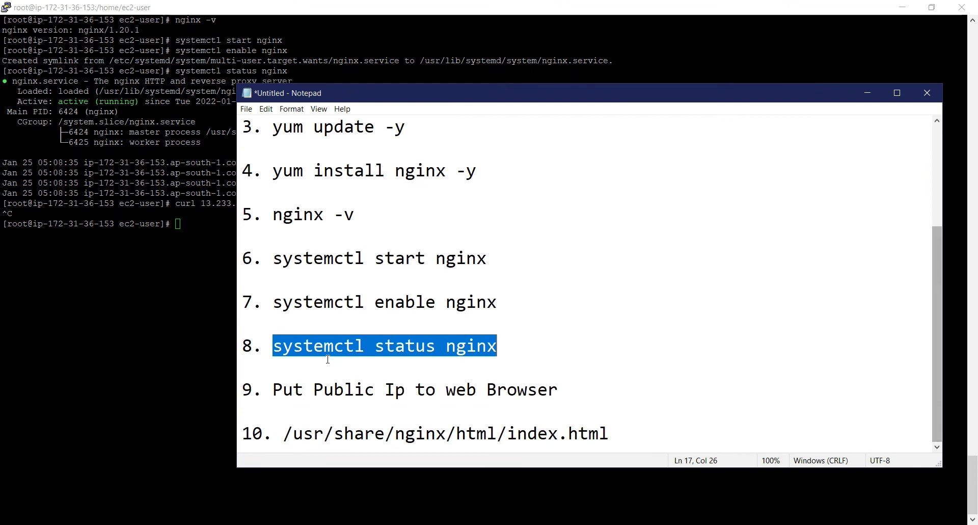
double_click(444, 433)
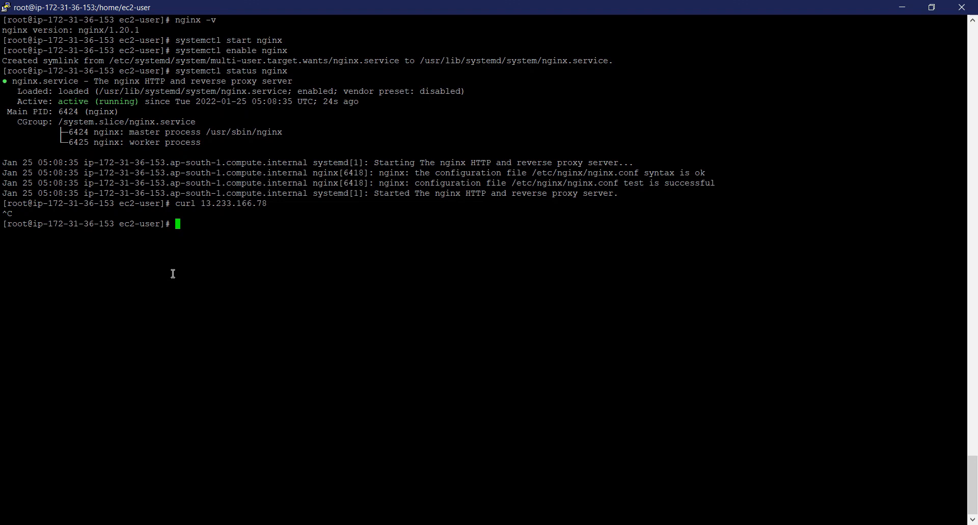
type("/usr/share/nginx/html/index.html")
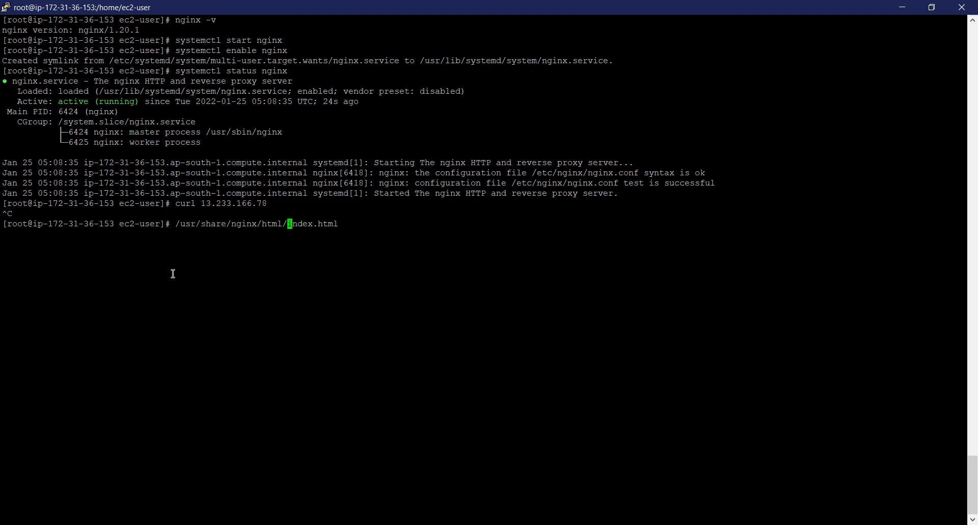
type("c")
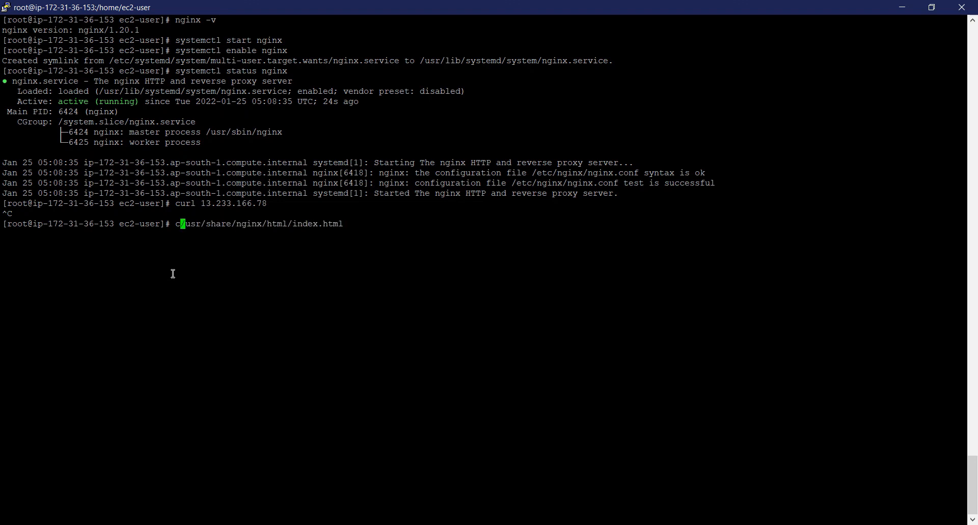
type("at >")
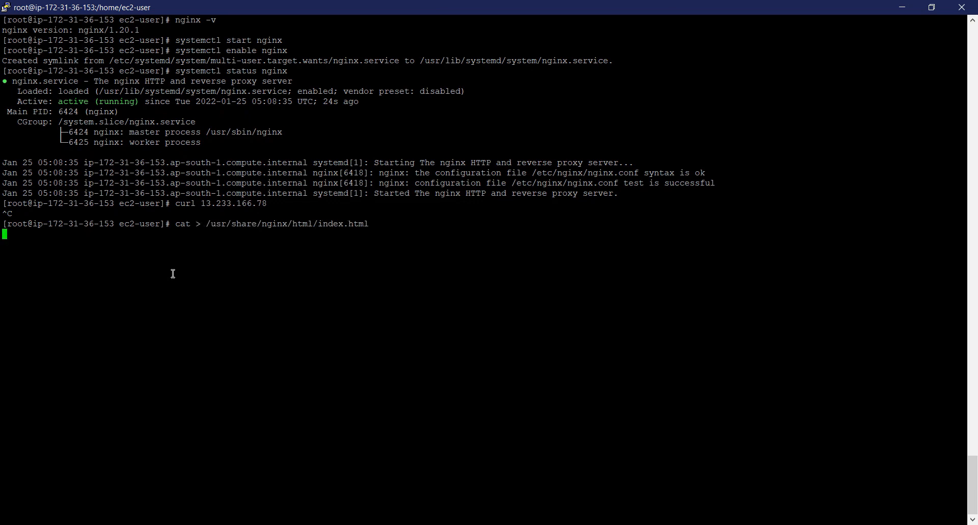
type("hey this is nginx on AWS")
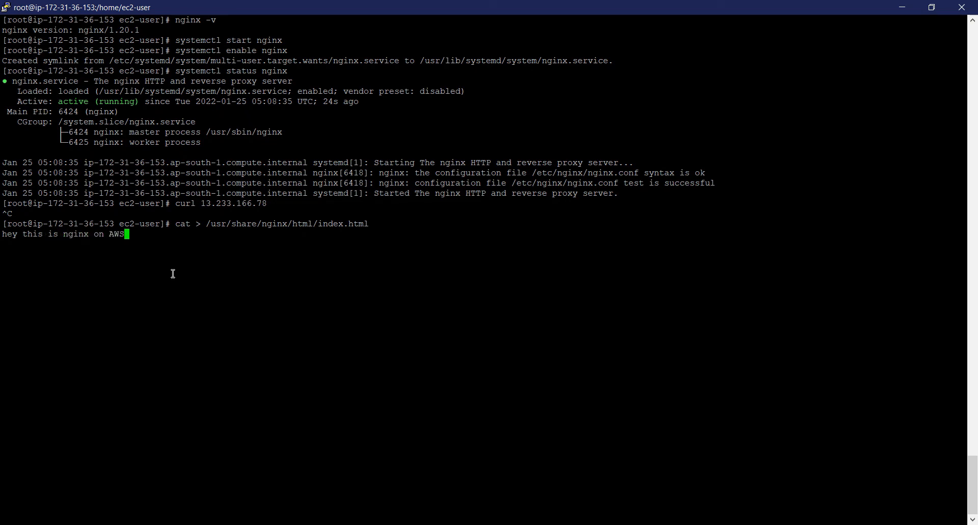
type("cloud..")
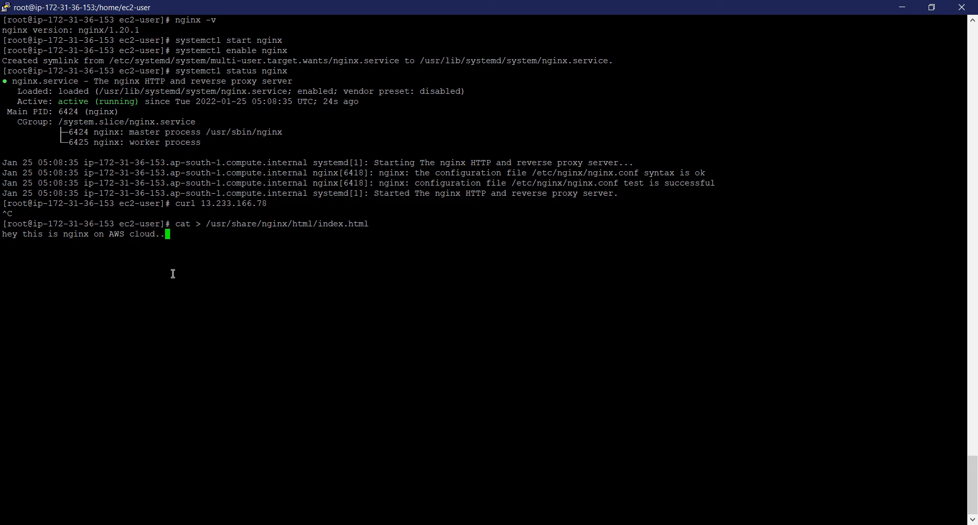
type("!!")
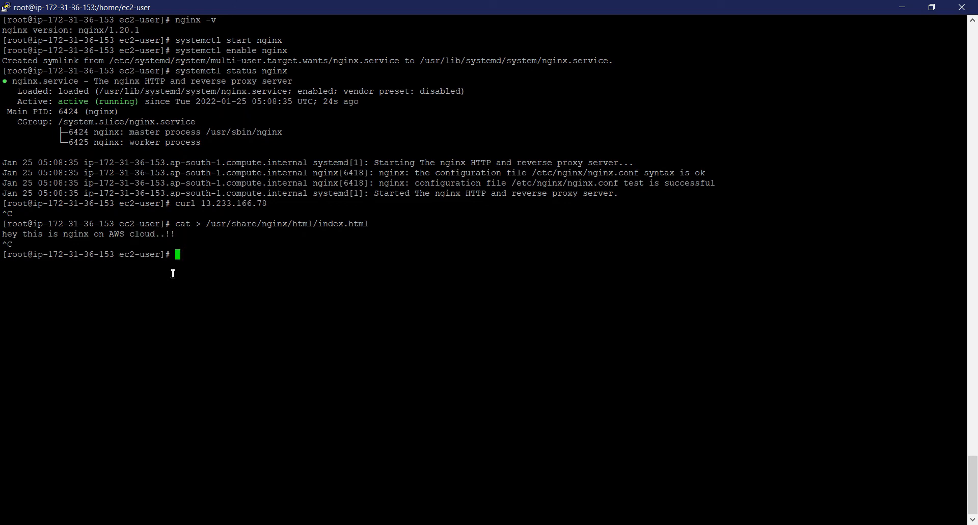
type("cat > /usr/share/nginx/html/index.html")
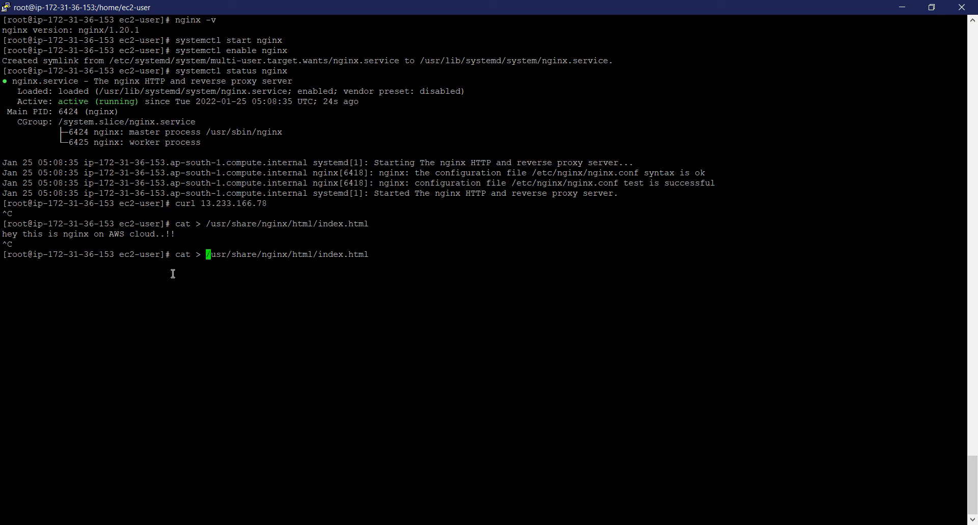